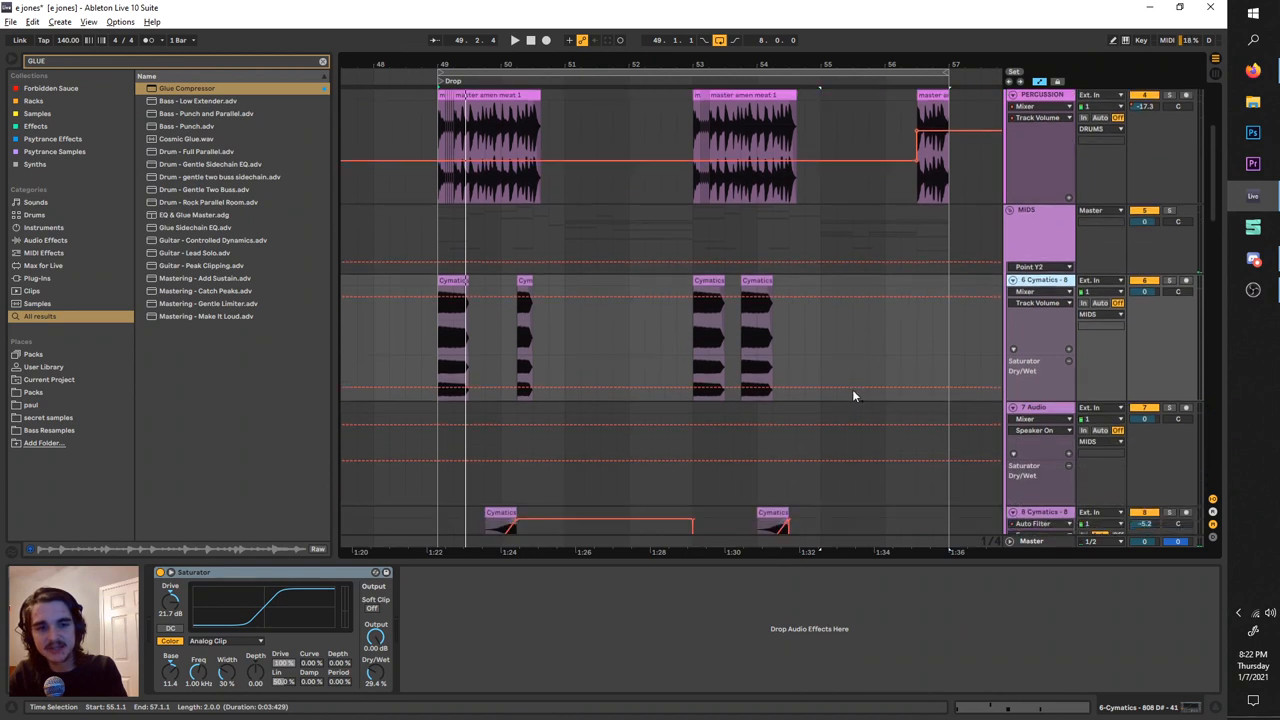
Search the browser for 'sat' and load the Saturator device
{"action": "left_click", "coordinate": [515, 40]}
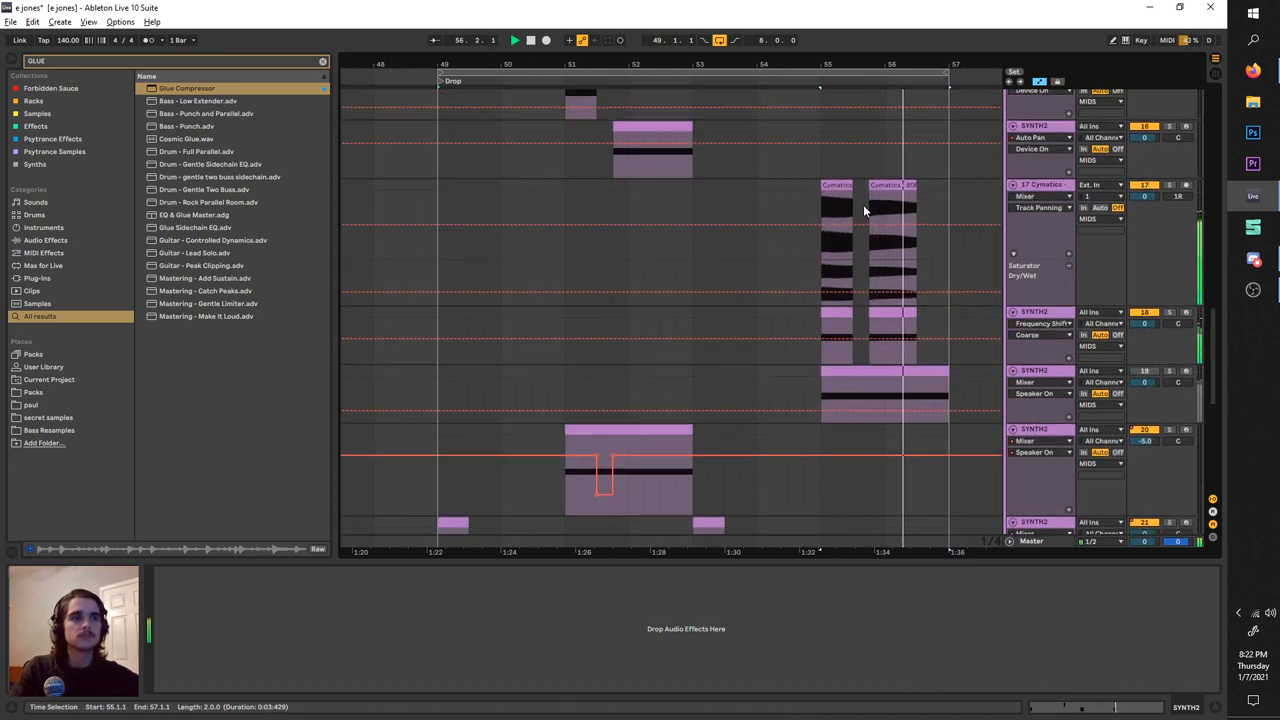
{"action": "left_click", "coordinate": [530, 40]}
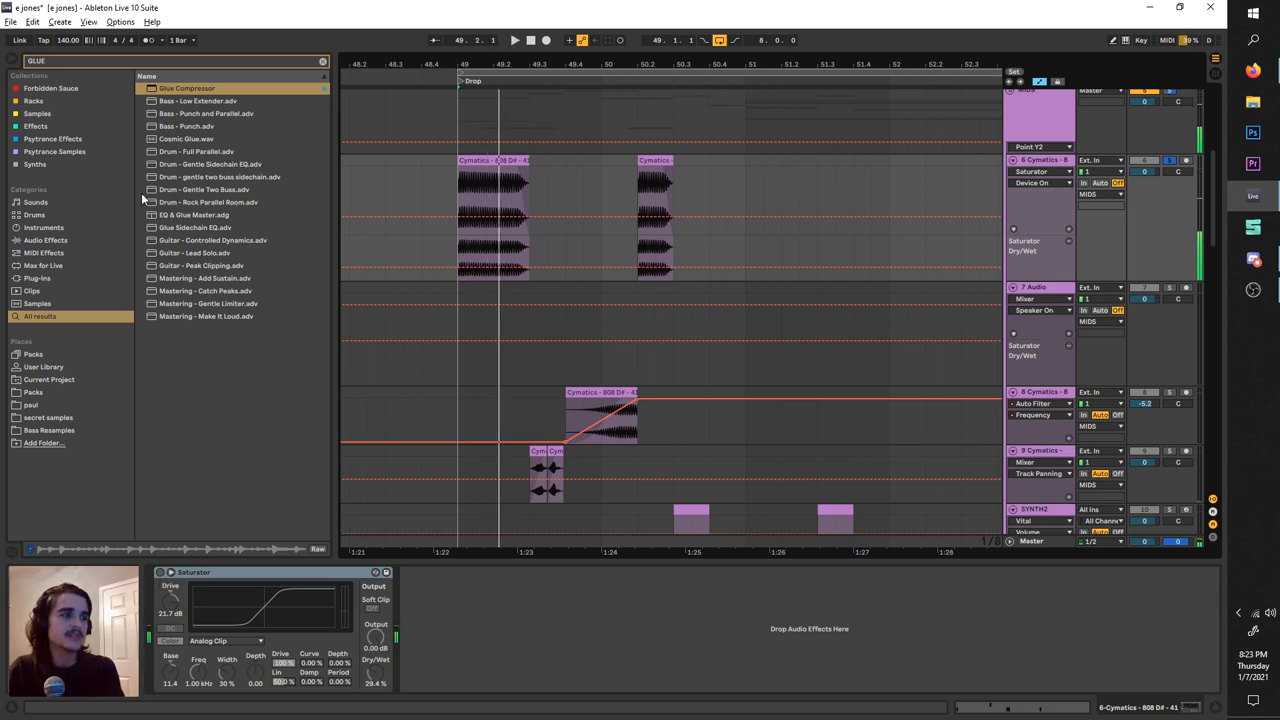
{"action": "type", "text": "sat"}
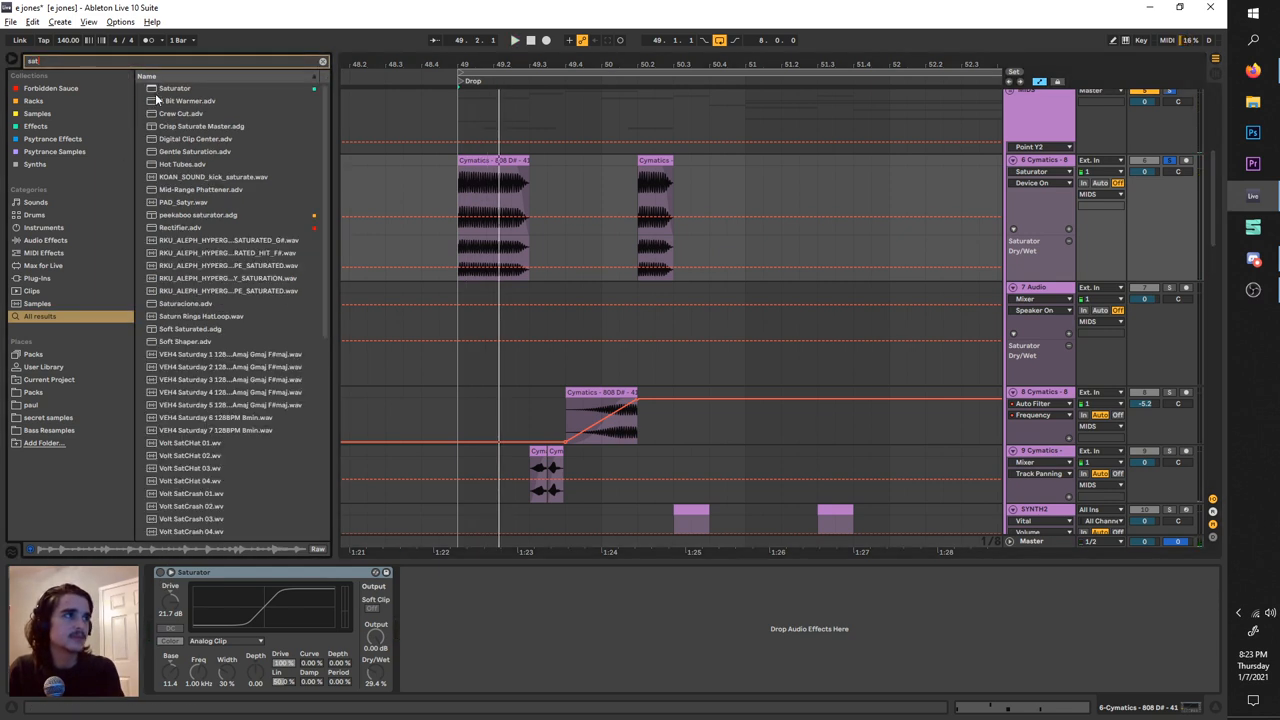
{"action": "double_click", "coordinate": [174, 88]}
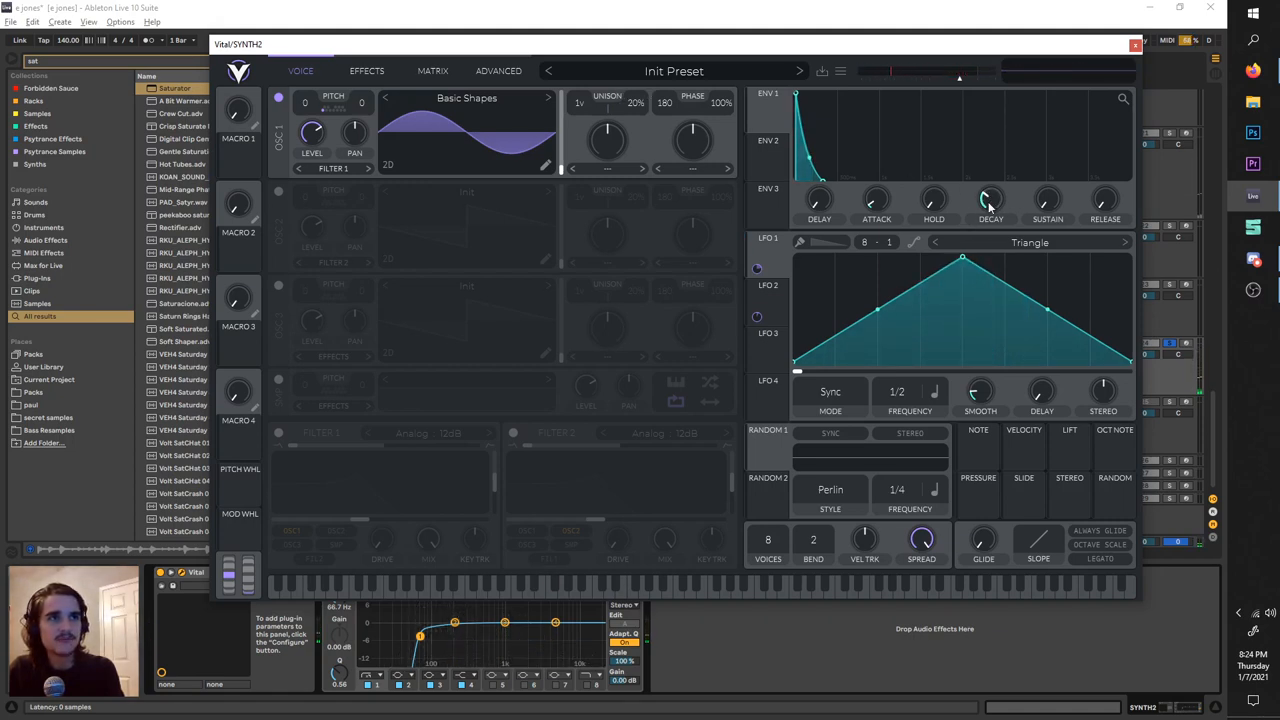
Tweak ENV 1 decay and enable transpose snapping for OSC 1 on the Vital sine patch
{"action": "left_click_drag", "start_coordinate": [990, 200], "coordinate": [990, 205]}
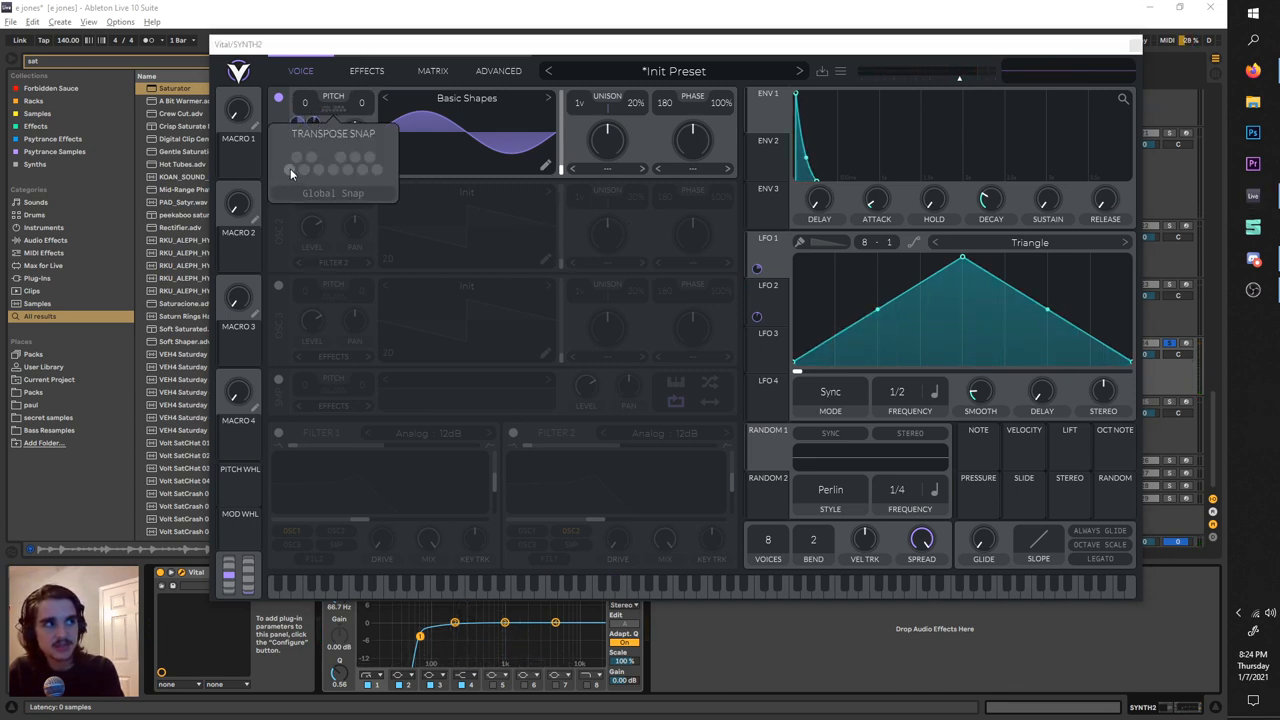
{"action": "left_click", "coordinate": [291, 170]}
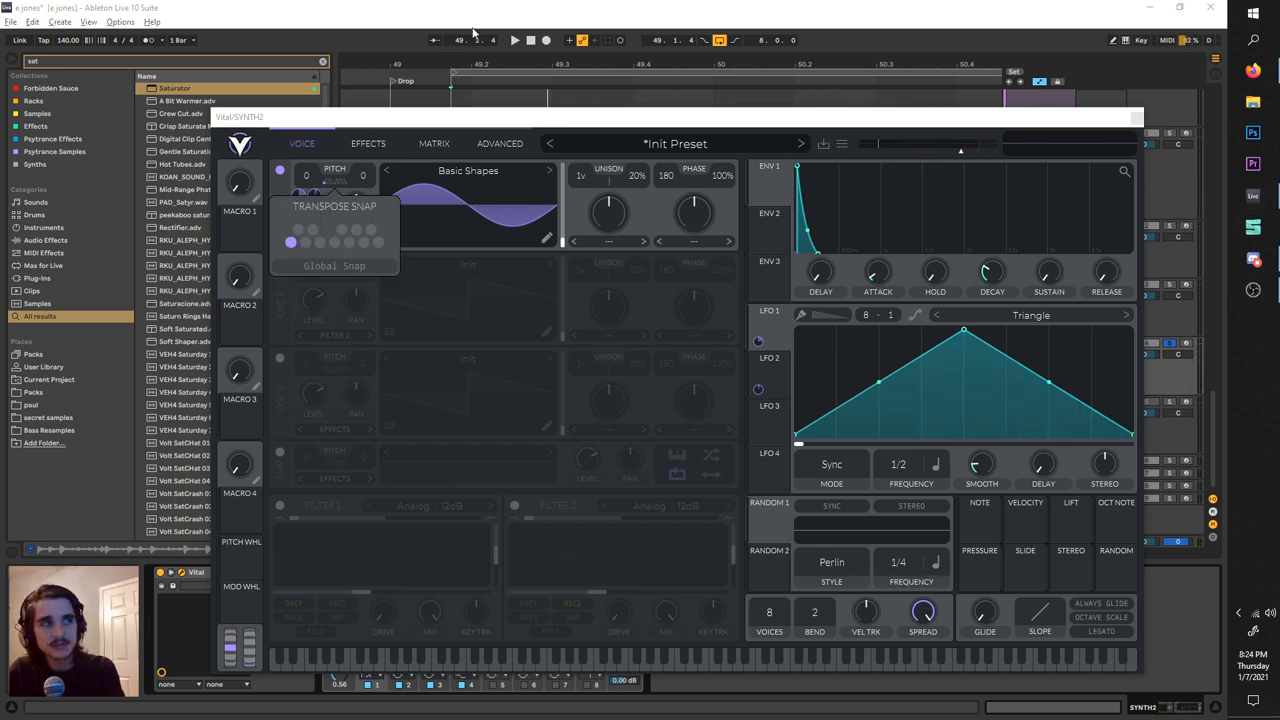
{"action": "left_click", "coordinate": [514, 40]}
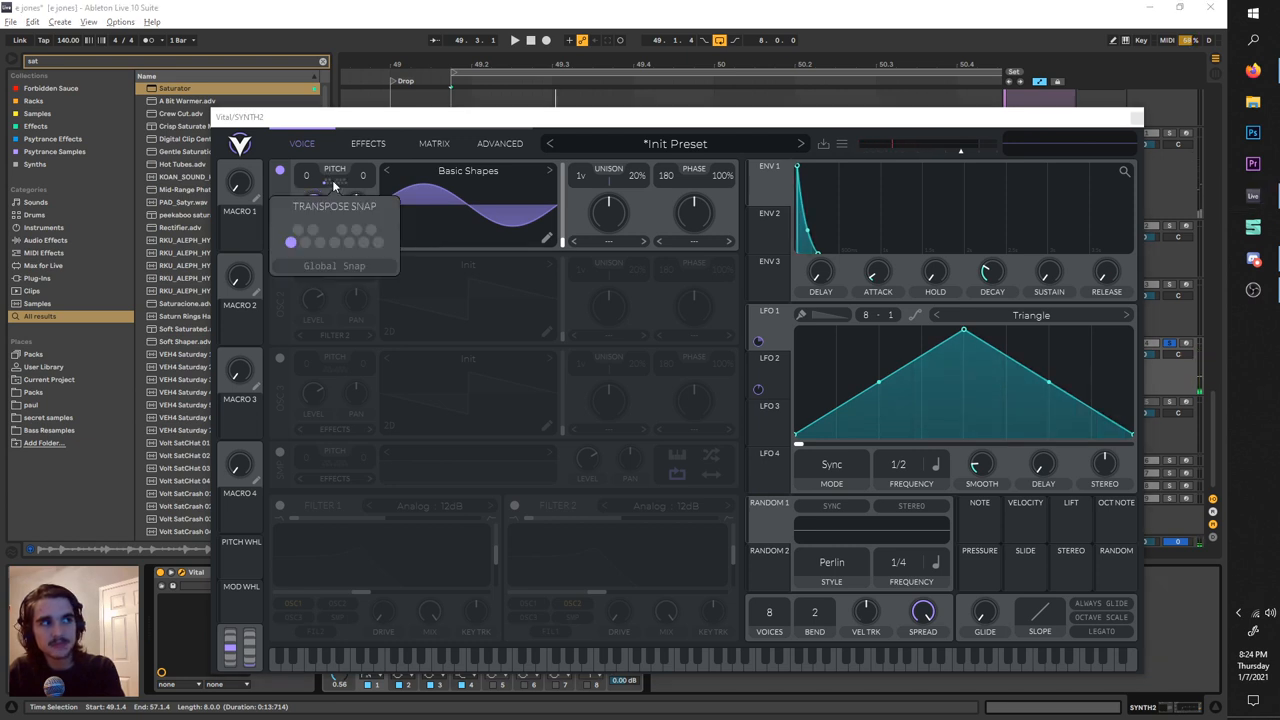
{"action": "left_click", "coordinate": [515, 40]}
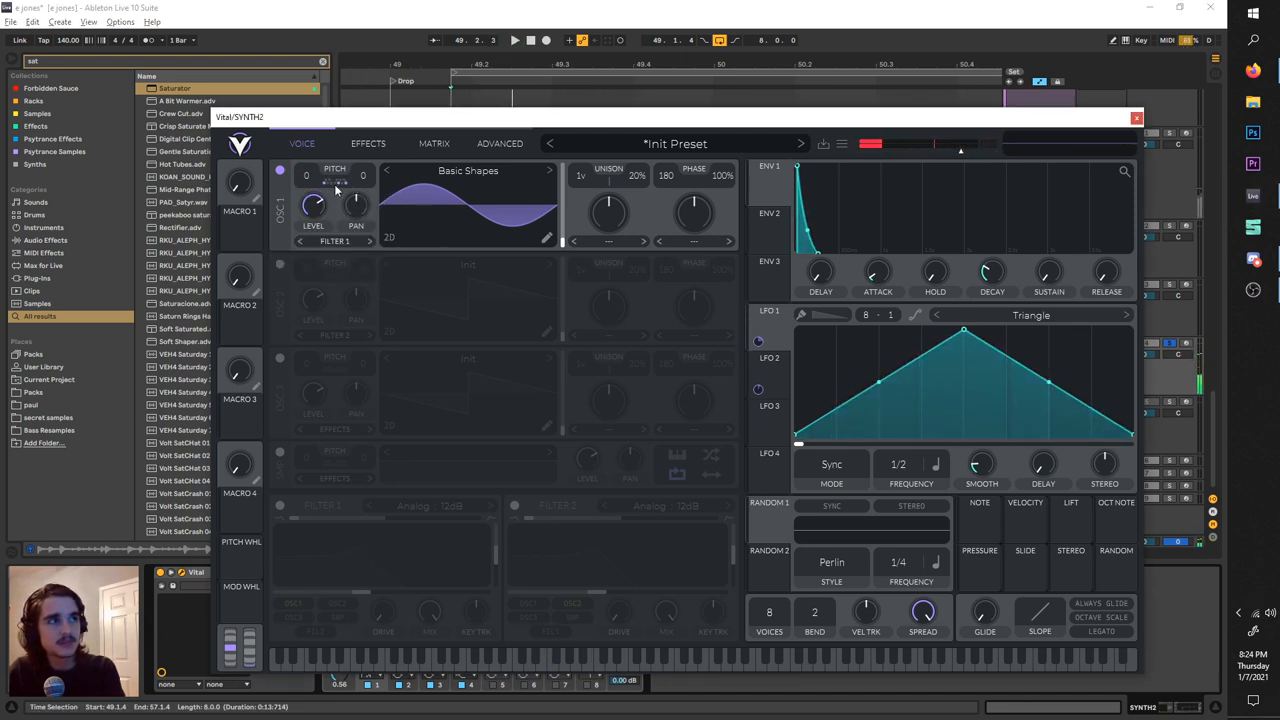
{"action": "left_click", "coordinate": [335, 177]}
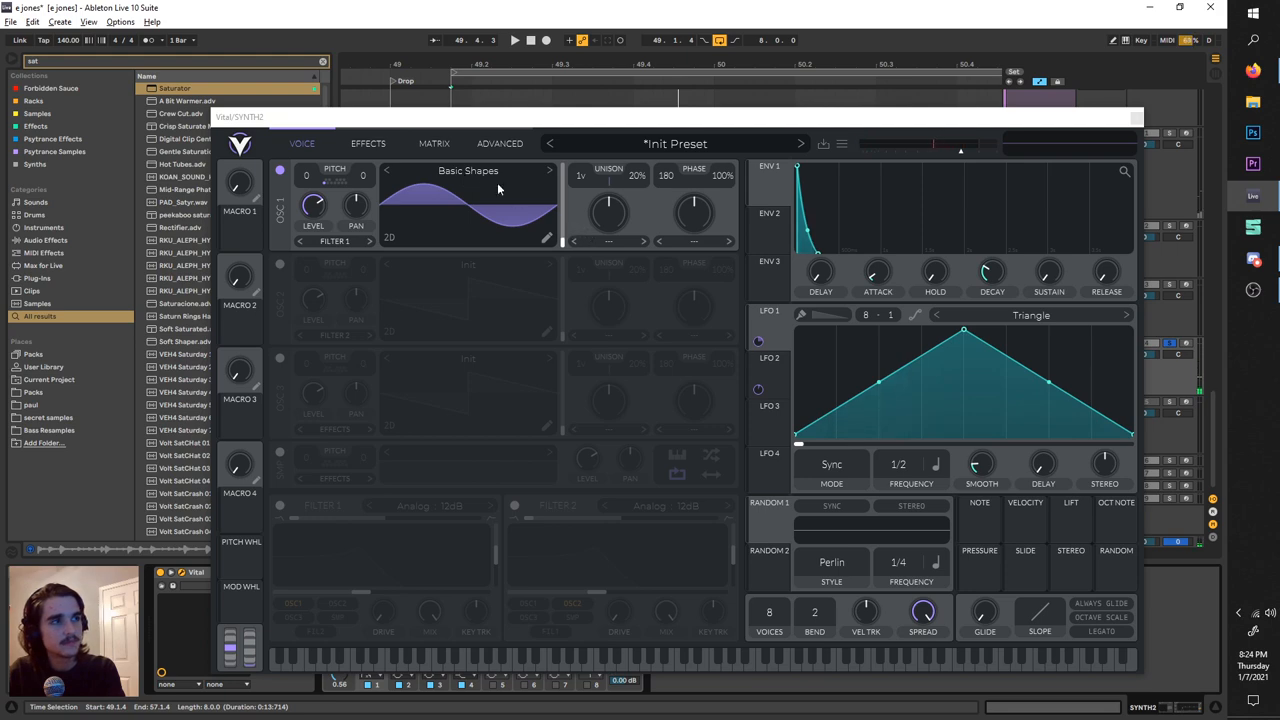
{"action": "left_click", "coordinate": [468, 170]}
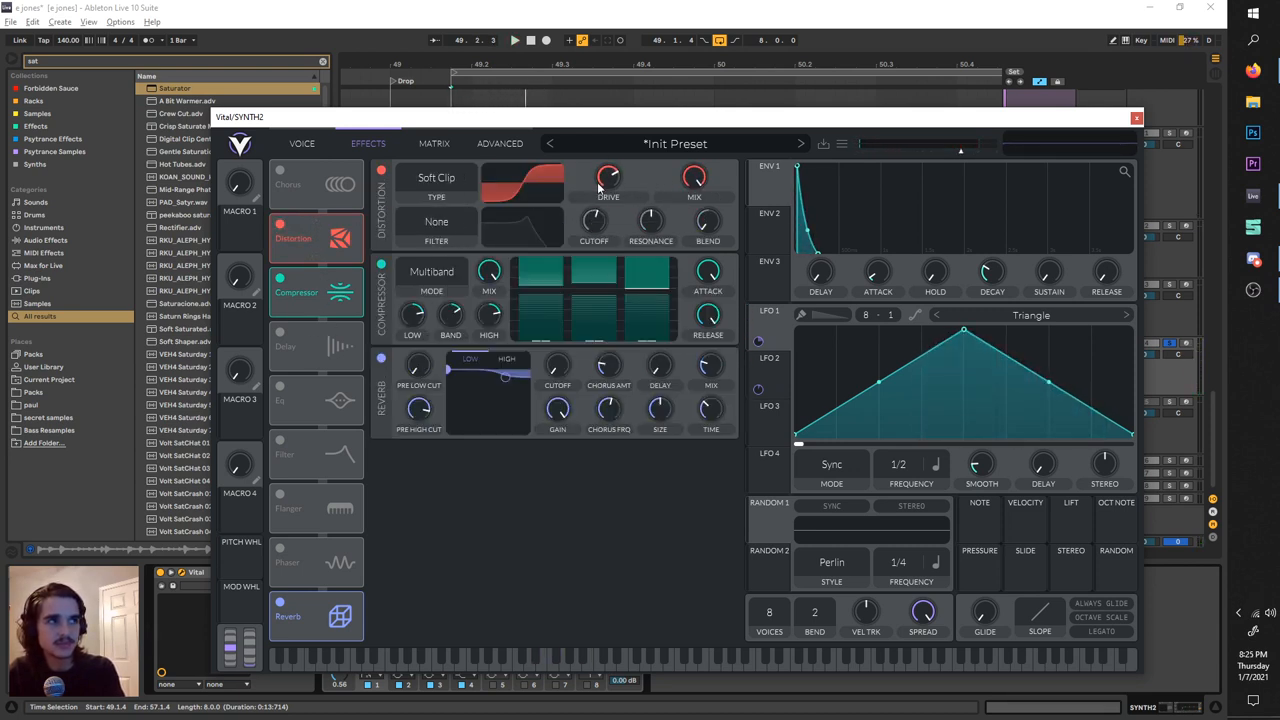
Bypass and re-enable Vital's multiband compressor, then toggle the reverb effect
{"action": "left_click", "coordinate": [280, 278]}
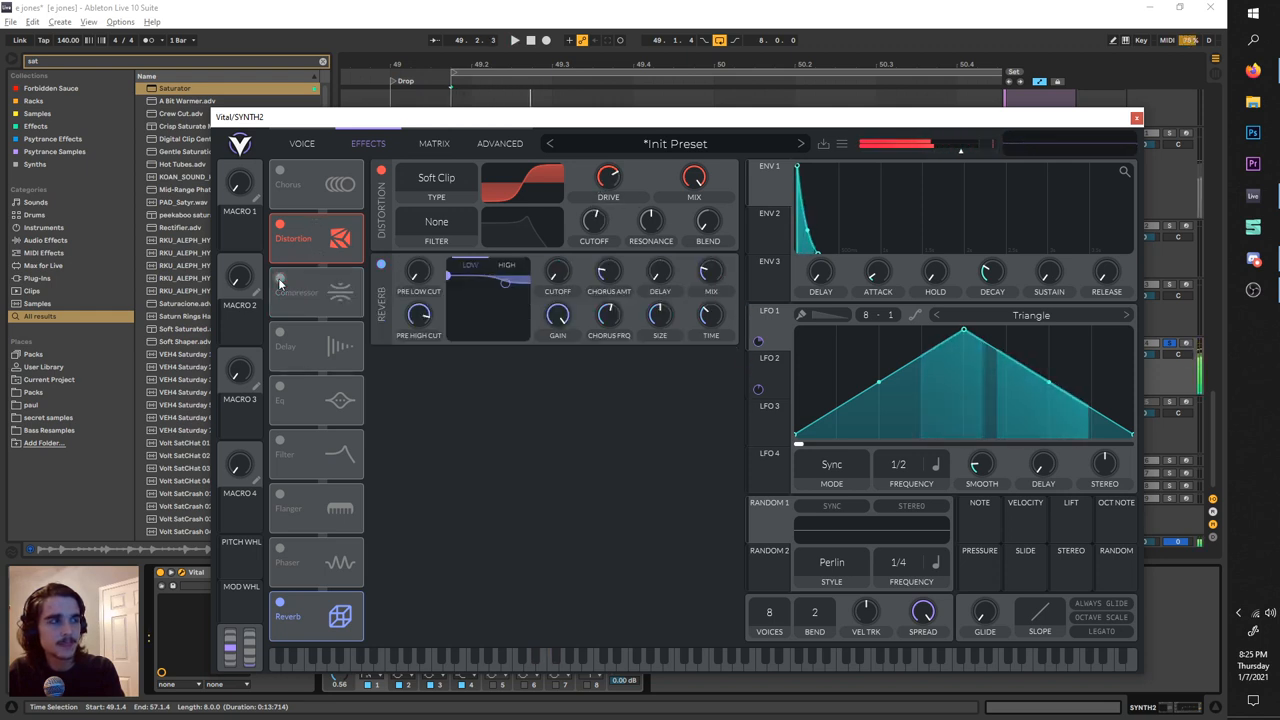
{"action": "left_click", "coordinate": [280, 278]}
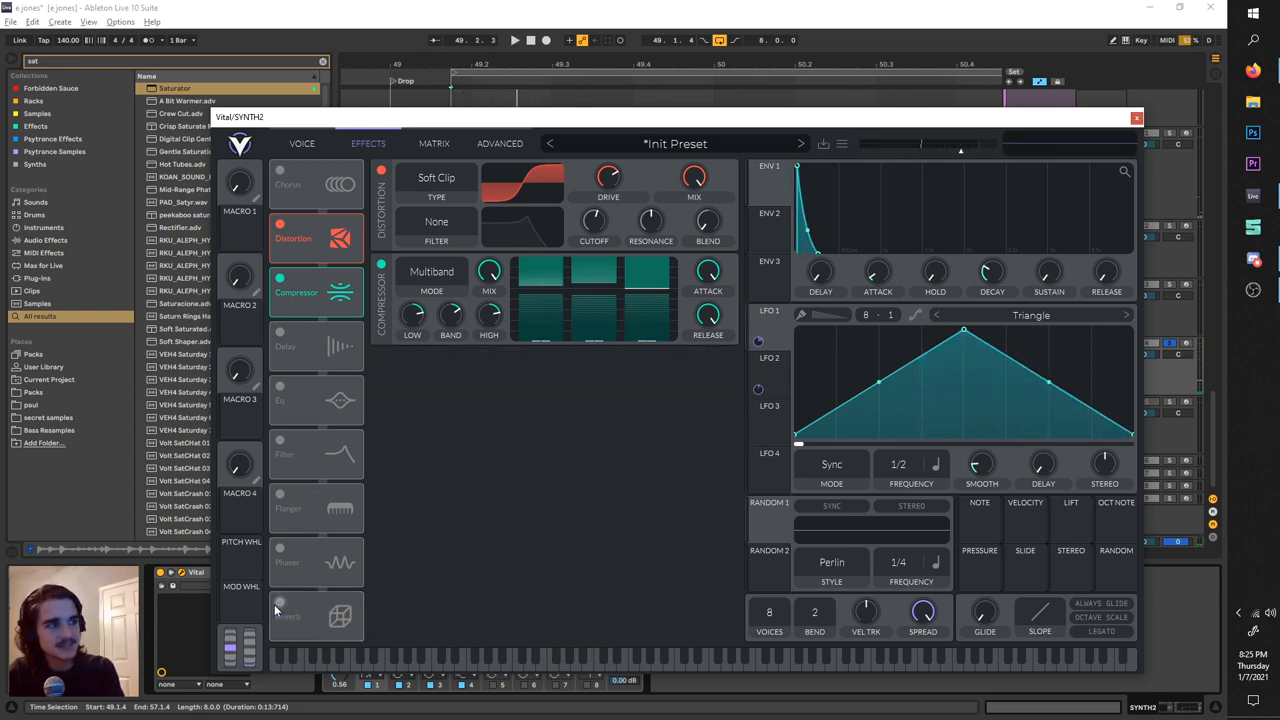
{"action": "left_click", "coordinate": [280, 600]}
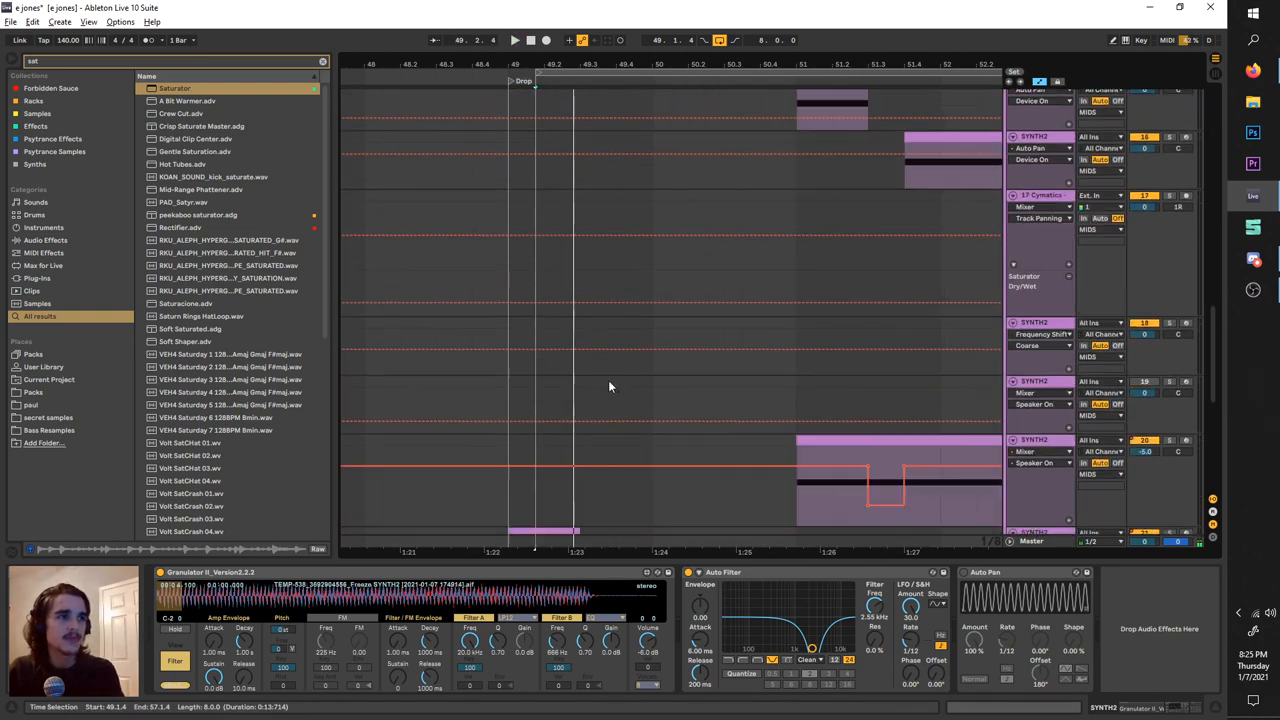
Select a lower SYNTH2 layer to show its Granulator II, Auto Pan, EQ Eight and Auto Filter chain
{"action": "scroll", "scroll_direction": "down", "scroll_amount": 3}
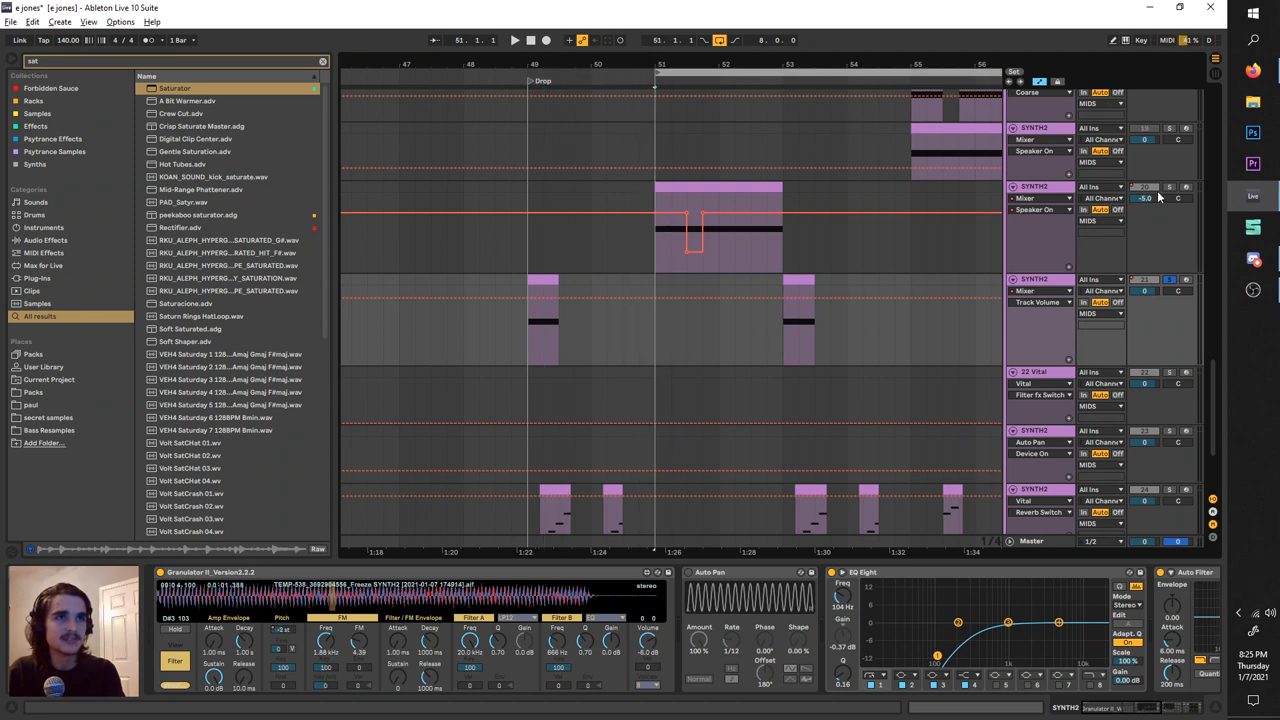
{"action": "left_click", "coordinate": [514, 40]}
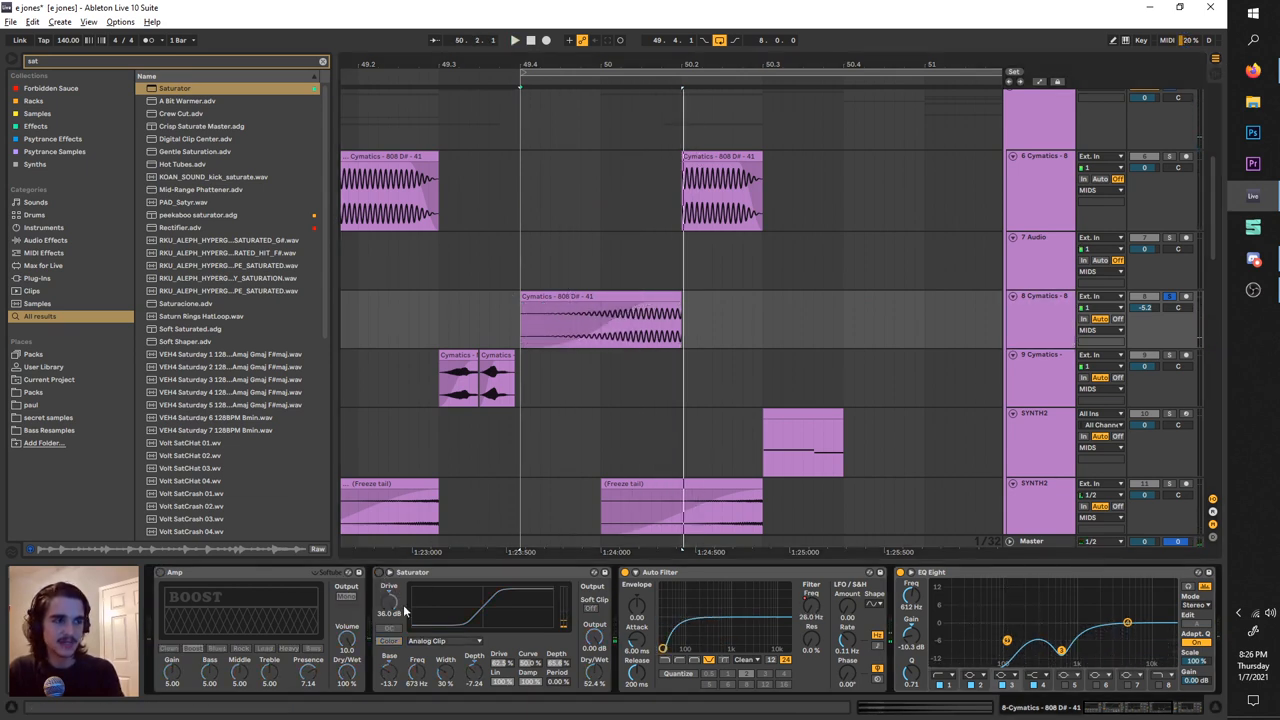
Adjust the Saturator drive on the Cymatics 808 layer
{"action": "left_click", "coordinate": [515, 40]}
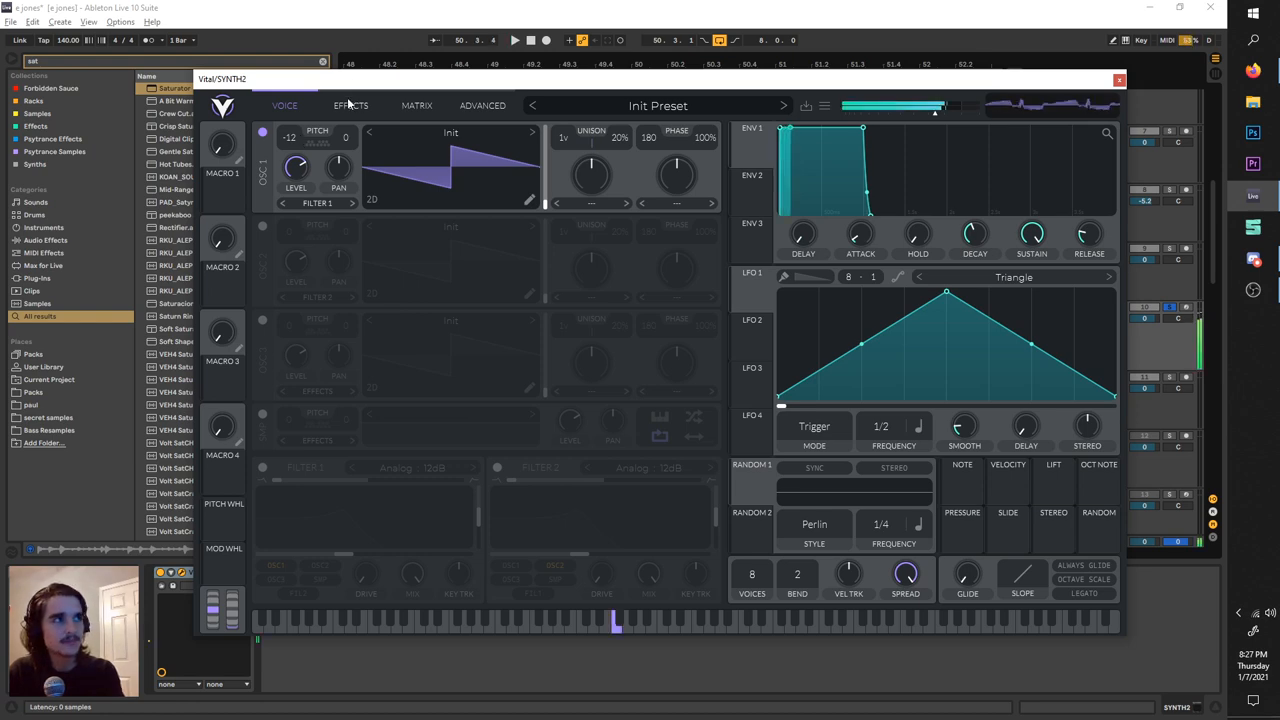
Enable soft-clip Distortion on Vital's effects page and close the synth window
{"action": "left_click", "coordinate": [350, 105]}
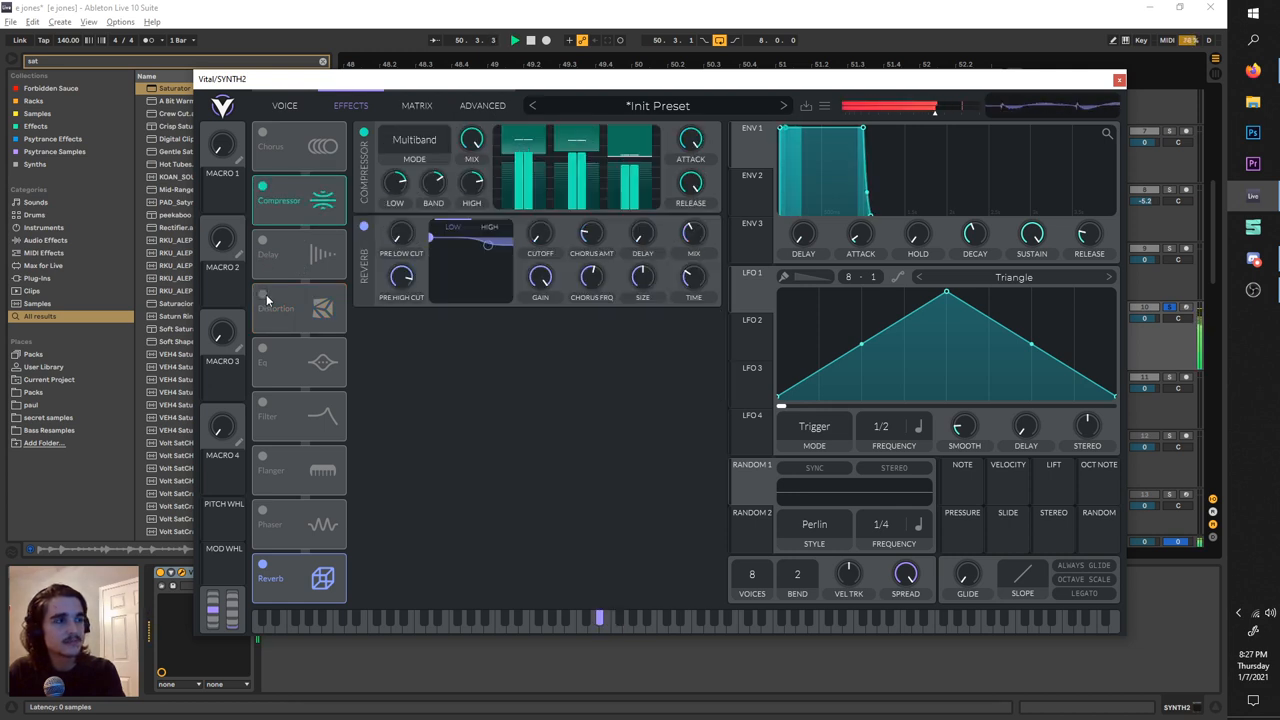
{"action": "left_click", "coordinate": [262, 294]}
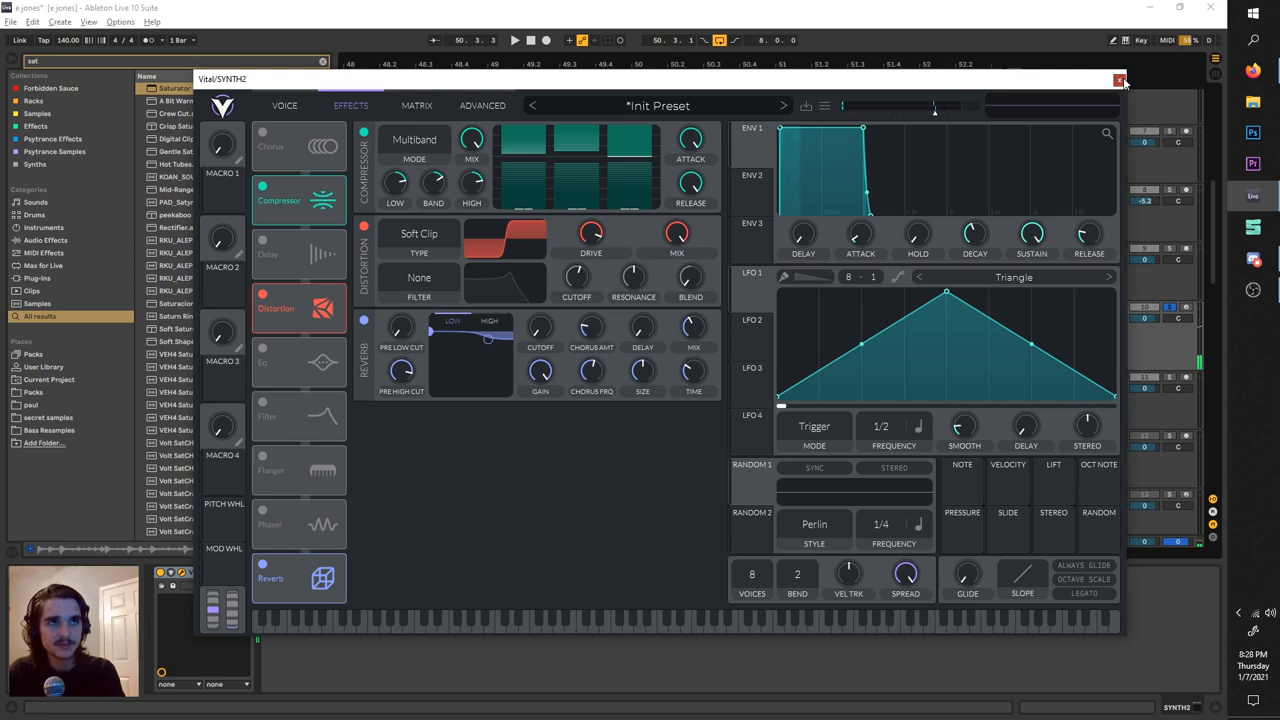
{"action": "left_click", "coordinate": [1119, 80]}
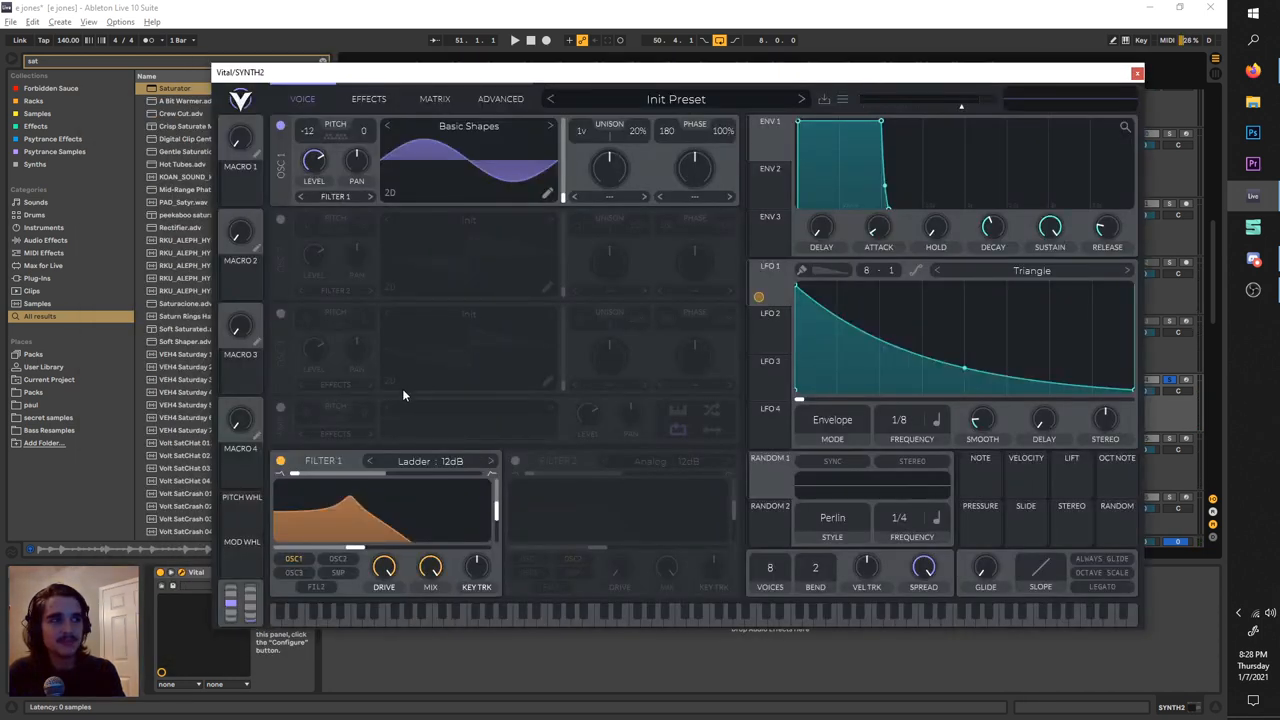
Check the compressor, return to the voice page and keep LFO 1 in Envelope mode after trying Trigger
{"action": "left_click", "coordinate": [369, 98]}
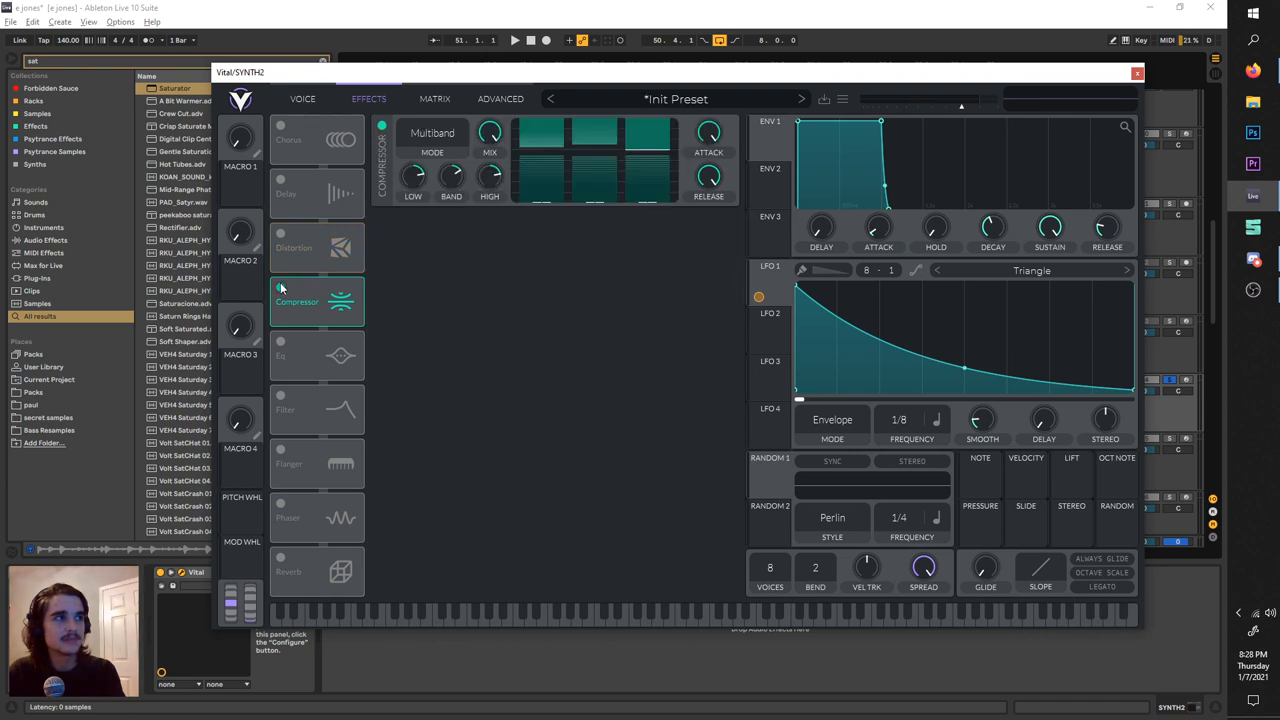
{"action": "left_click", "coordinate": [302, 98]}
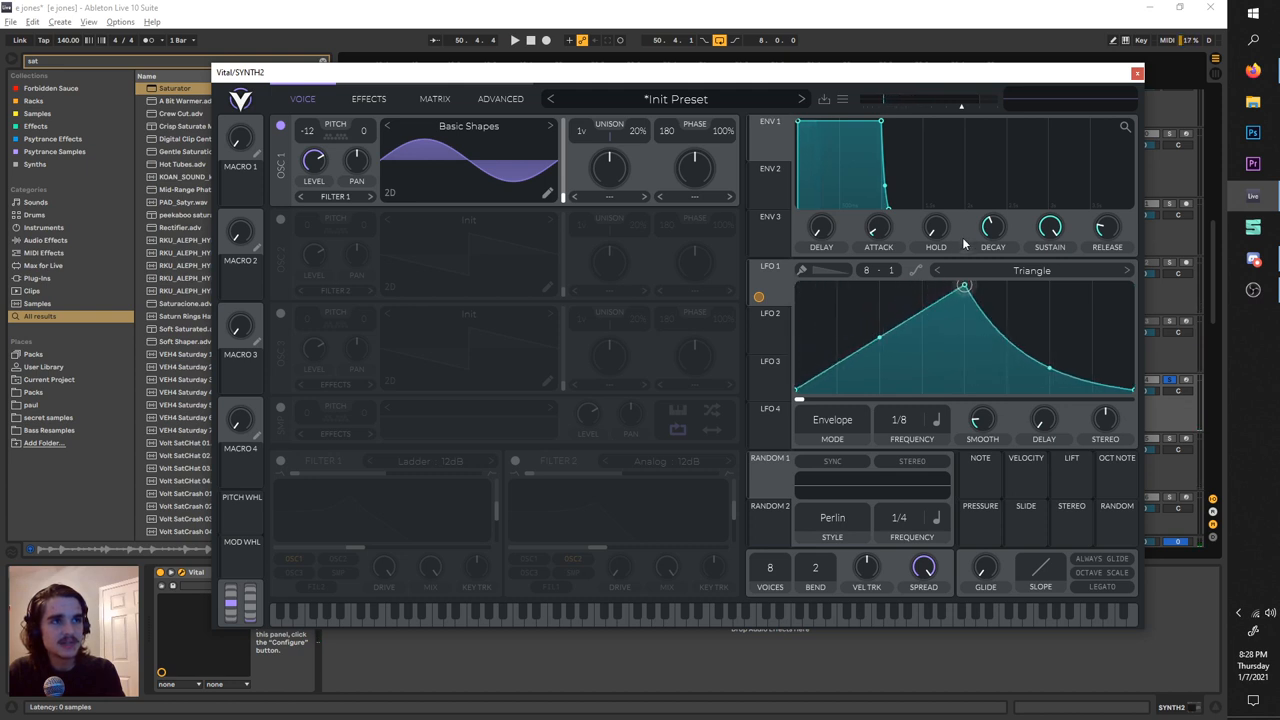
{"action": "left_click", "coordinate": [832, 419]}
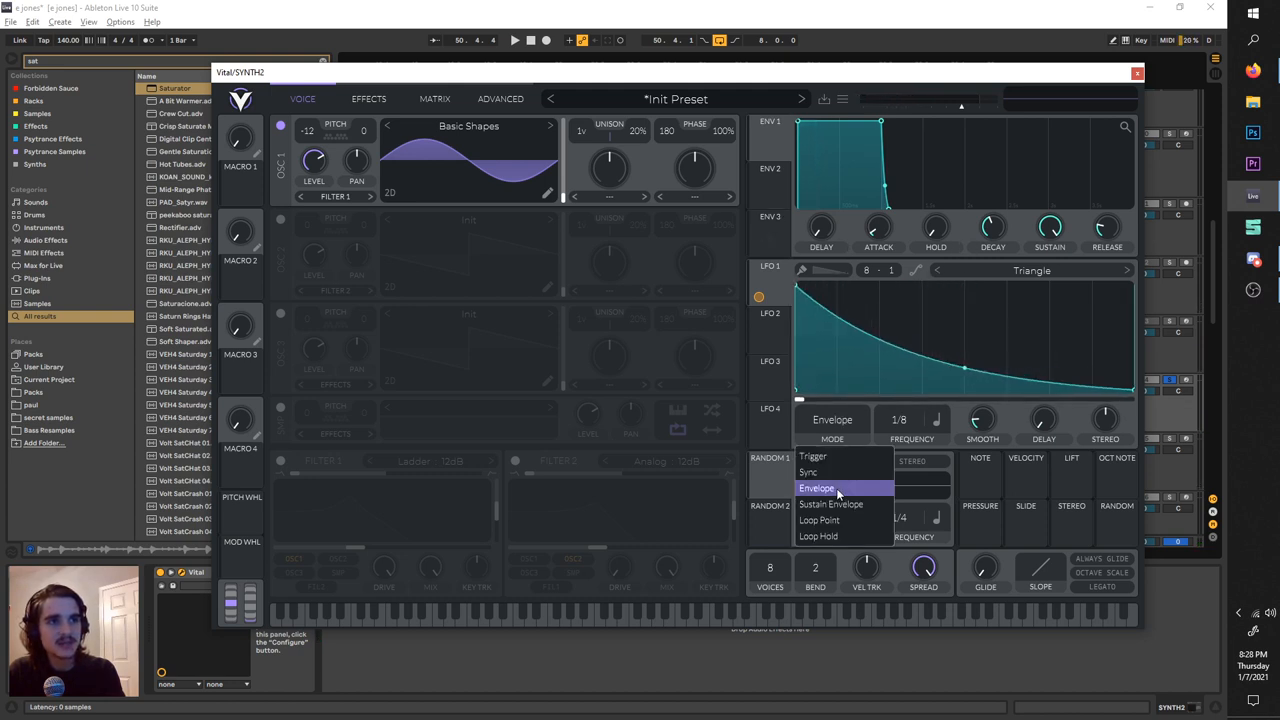
{"action": "left_click", "coordinate": [833, 488]}
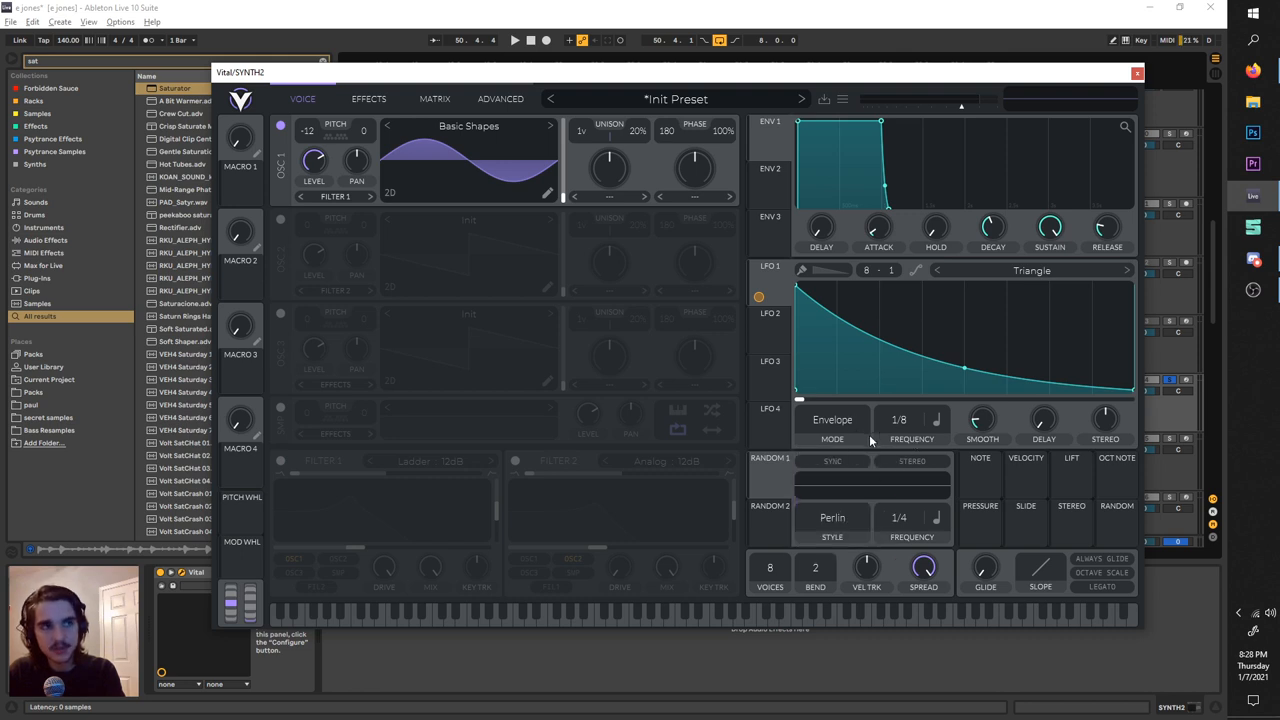
{"action": "left_click", "coordinate": [832, 419]}
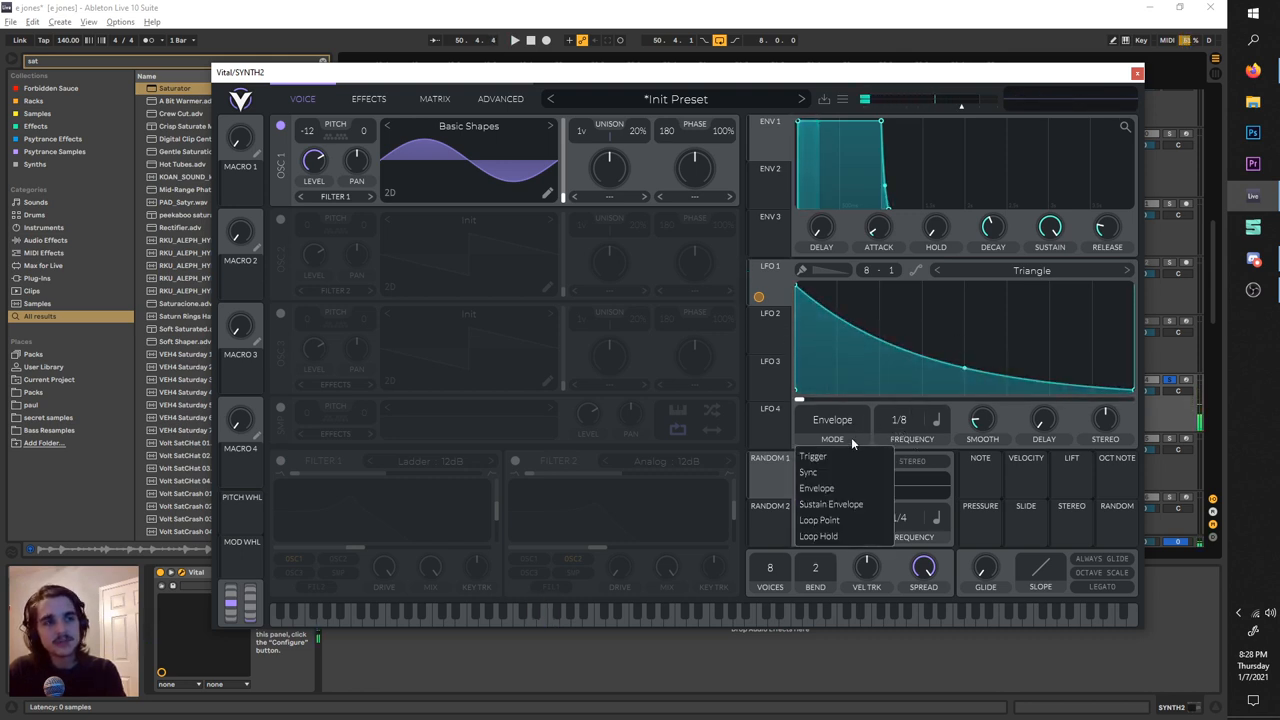
{"action": "left_click", "coordinate": [812, 456]}
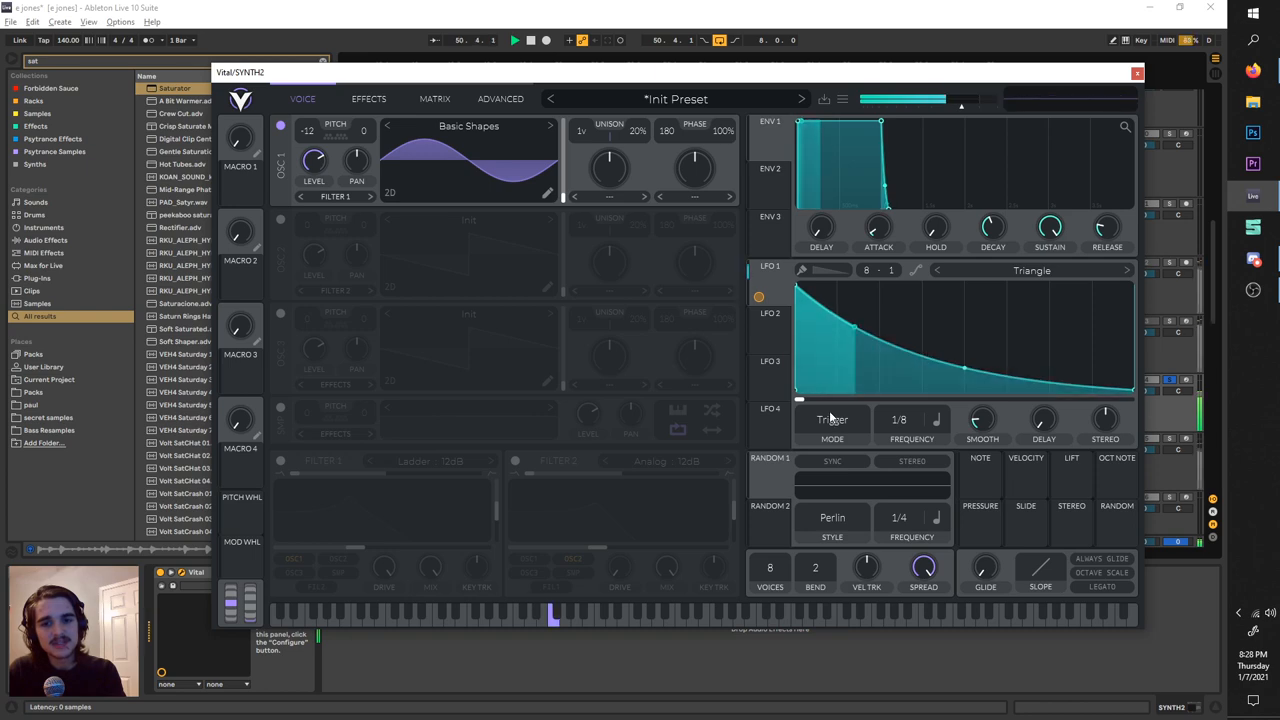
{"action": "left_click", "coordinate": [832, 419]}
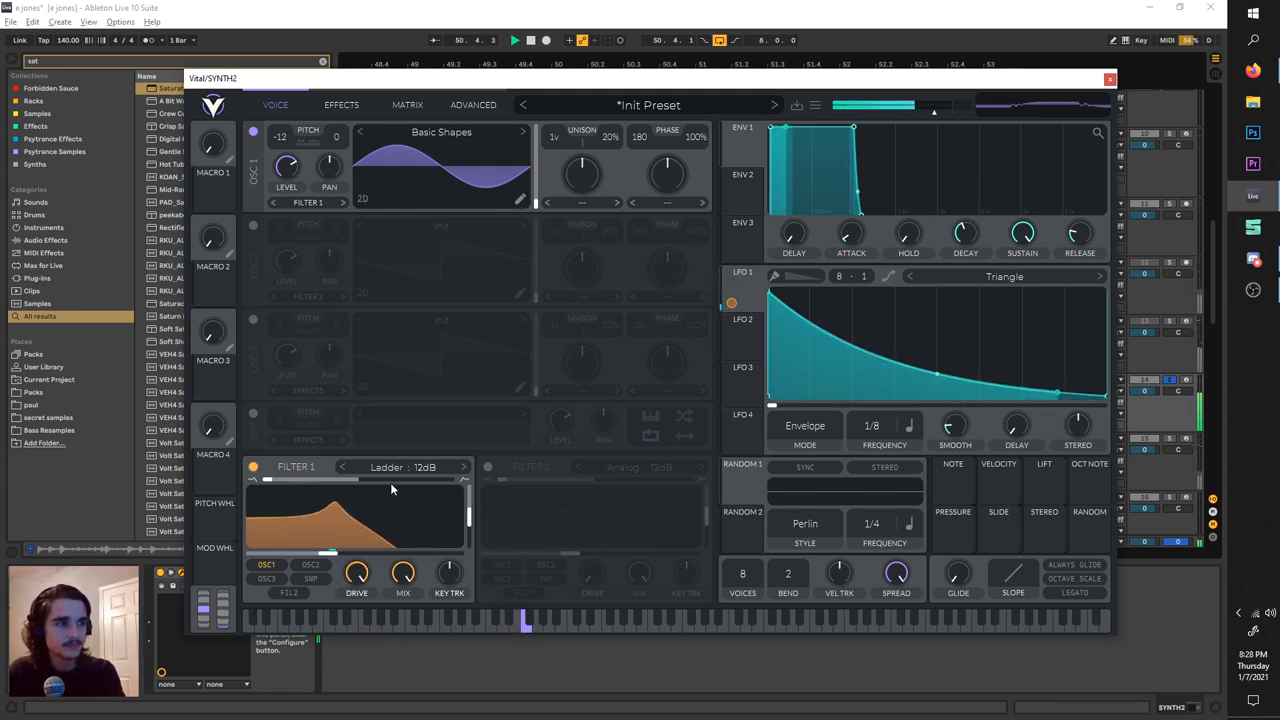
Audition the Digital filter model on Filter 1 and set it back to Ladder 12dB
{"action": "left_click", "coordinate": [403, 467]}
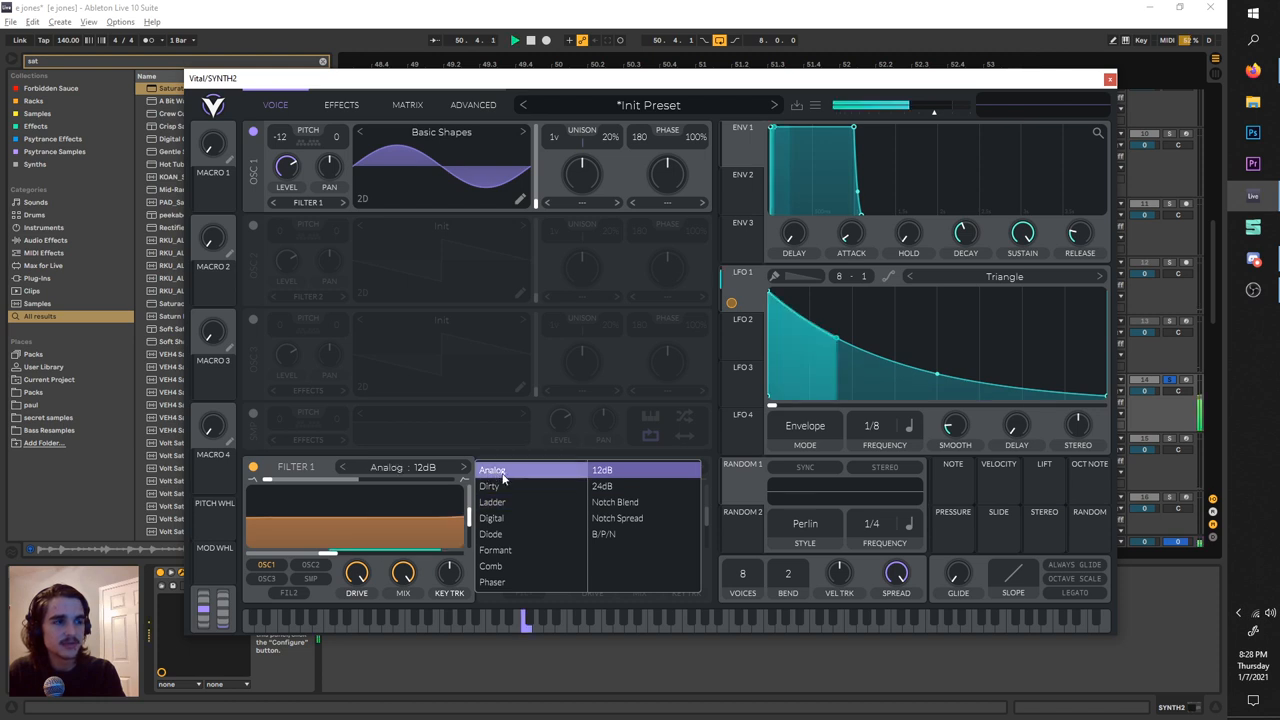
{"action": "left_click", "coordinate": [491, 518]}
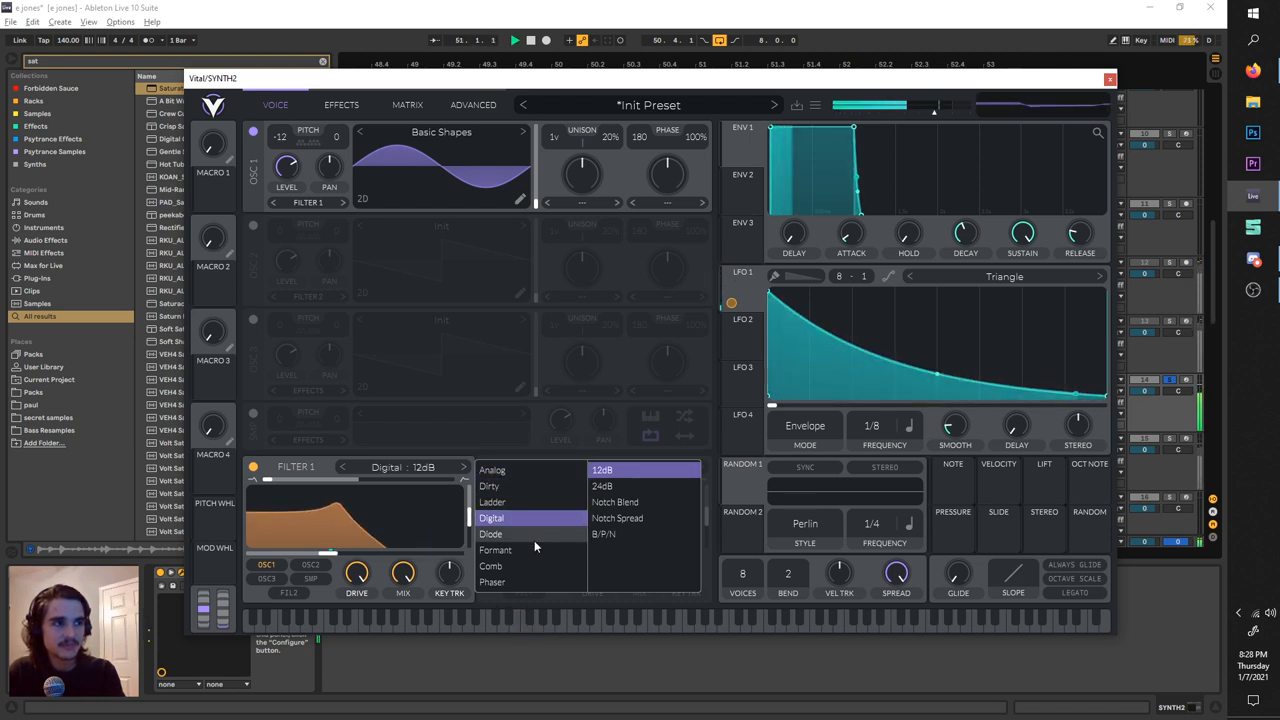
{"action": "left_click", "coordinate": [492, 502]}
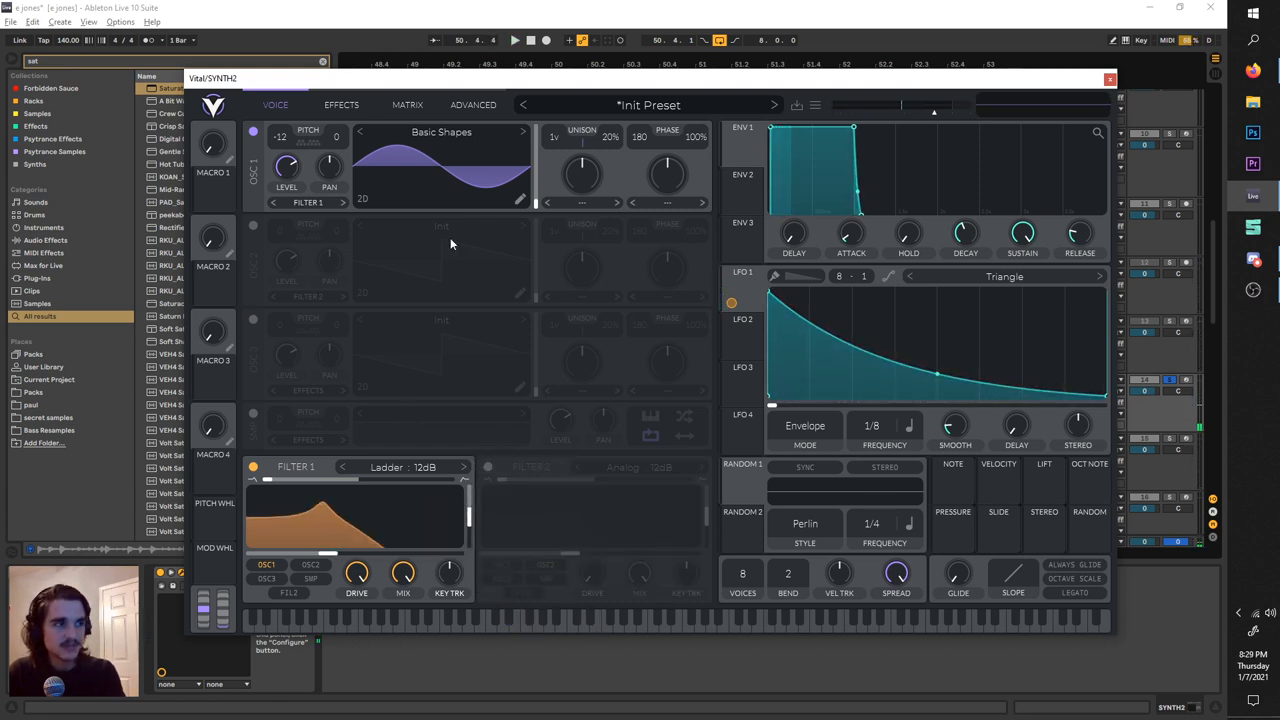
Review Vital's effect modules and close the plug-in window
{"action": "left_click", "coordinate": [341, 104]}
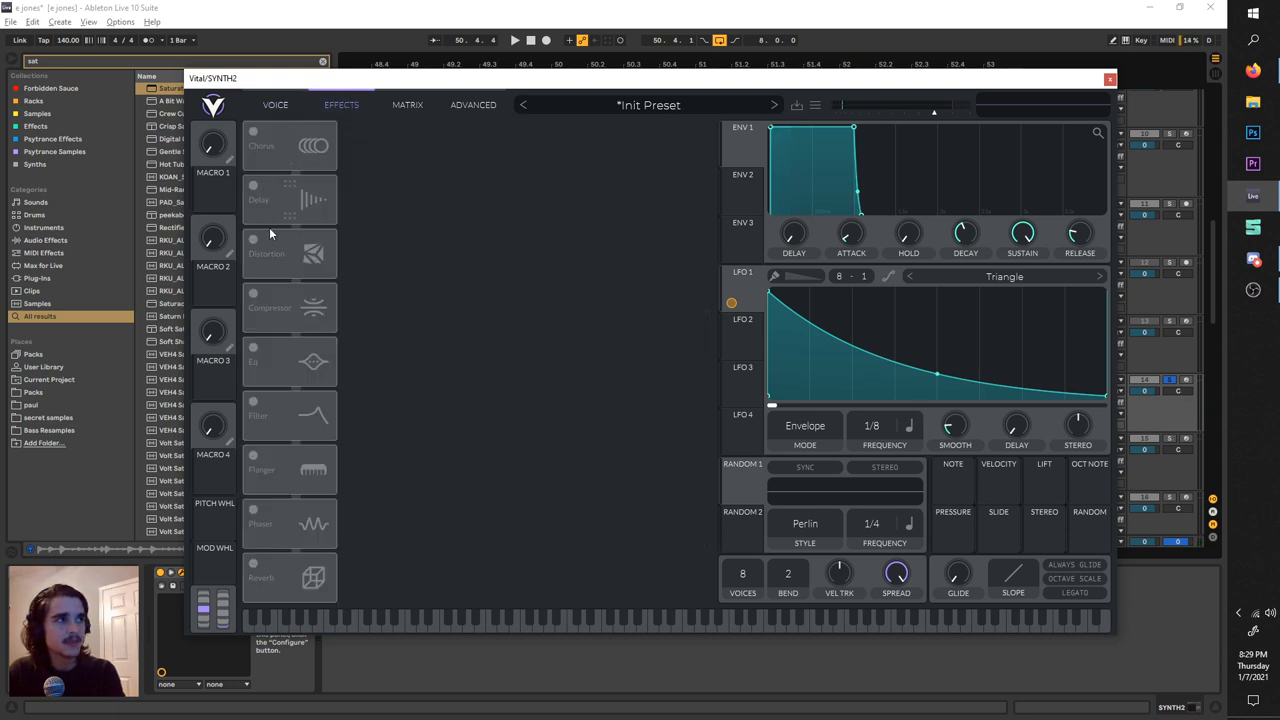
{"action": "left_click", "coordinate": [253, 238]}
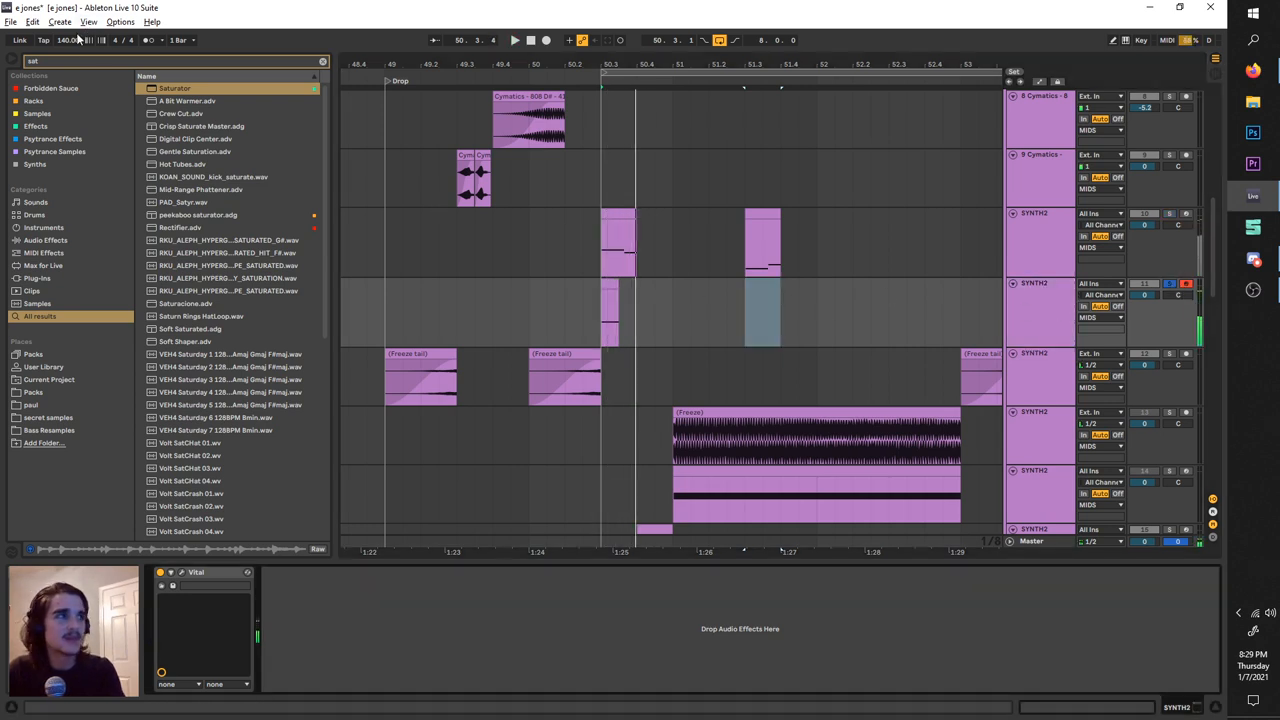
Search 'rev' for Reverb, add it after Vital and freeze the SYNTH2 track
{"action": "type", "text": "rev"}
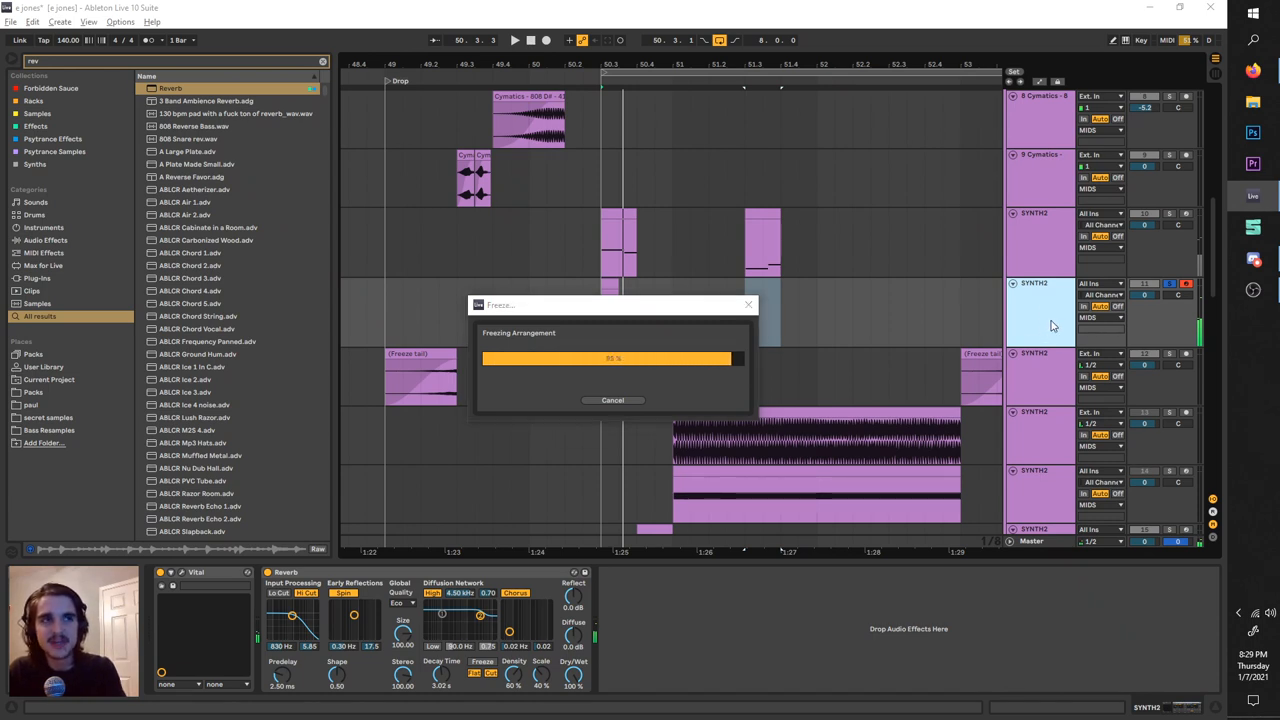
{"action": "right_click", "coordinate": [1040, 295]}
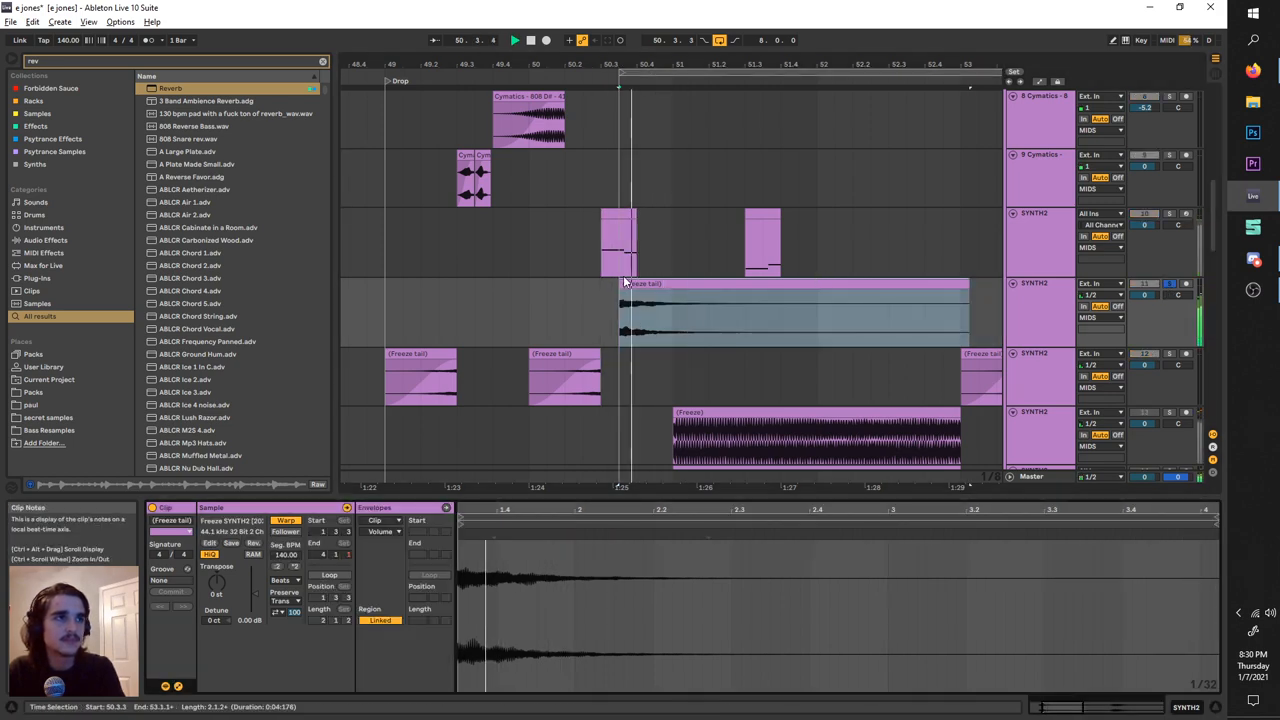
Shorten the frozen reverb-tail clip by pulling its right edge in slightly
{"action": "left_click", "coordinate": [785, 310]}
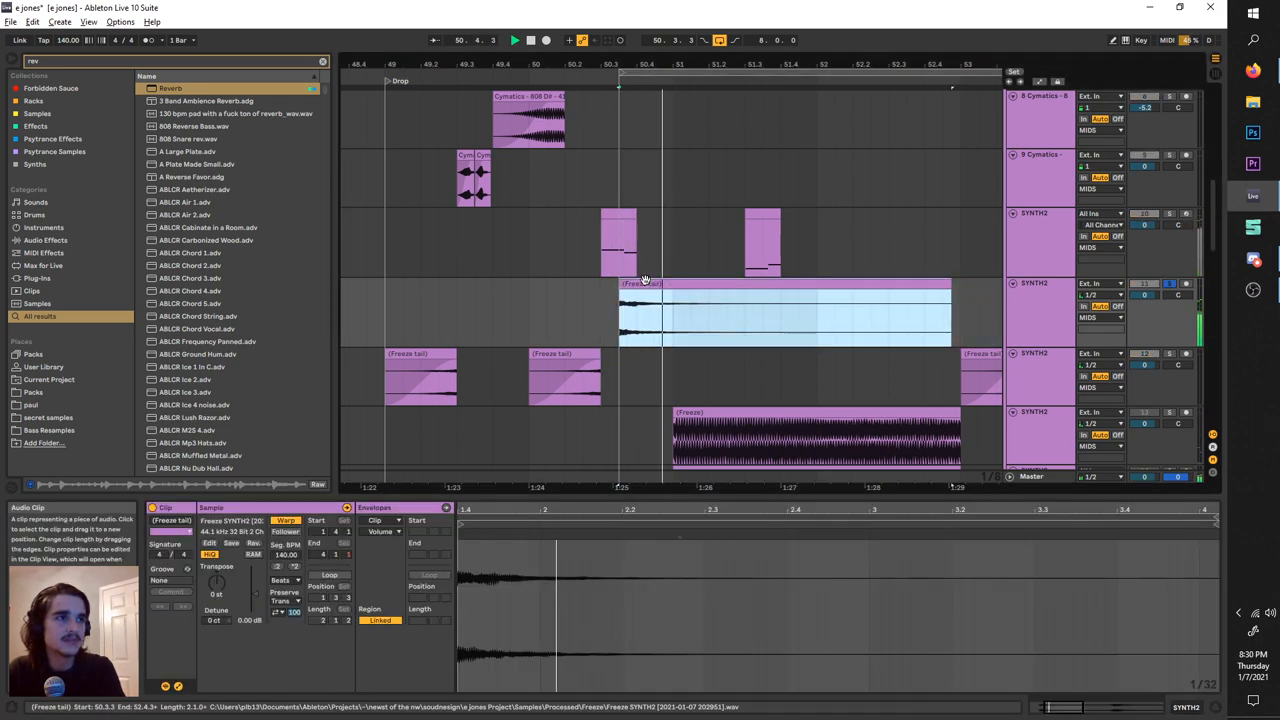
{"action": "left_click", "coordinate": [785, 310]}
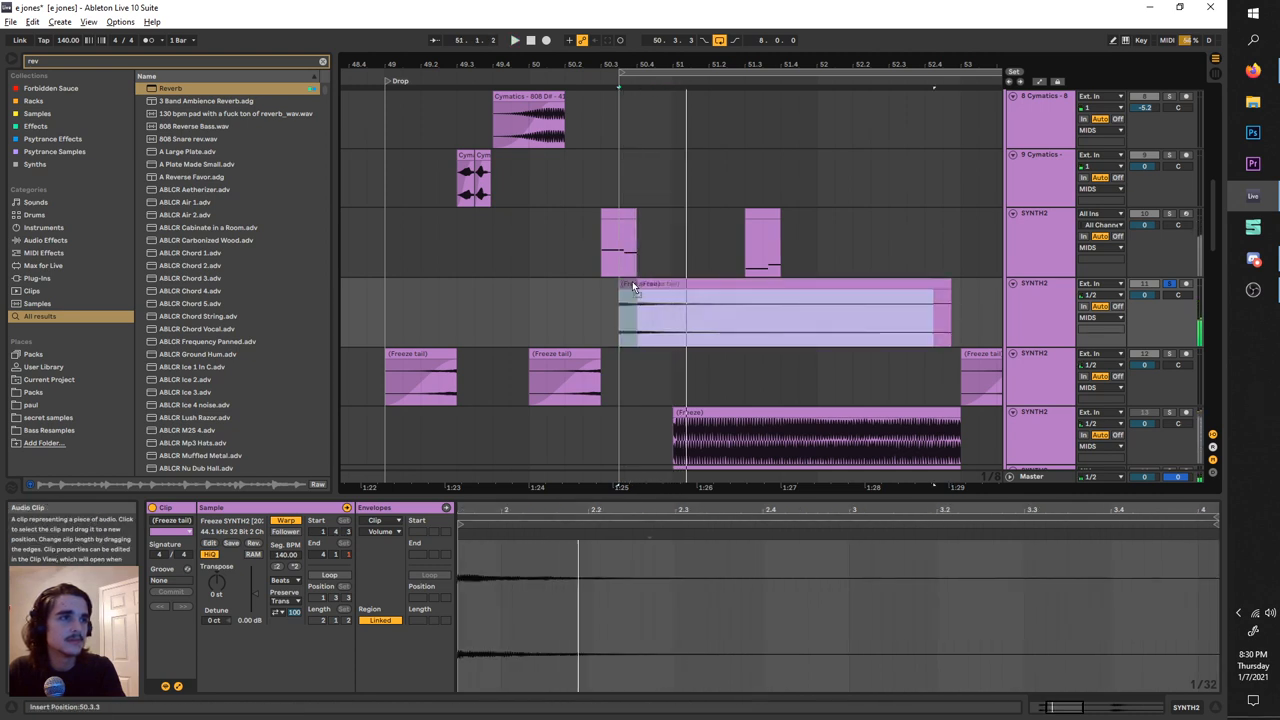
{"action": "left_click", "coordinate": [253, 543]}
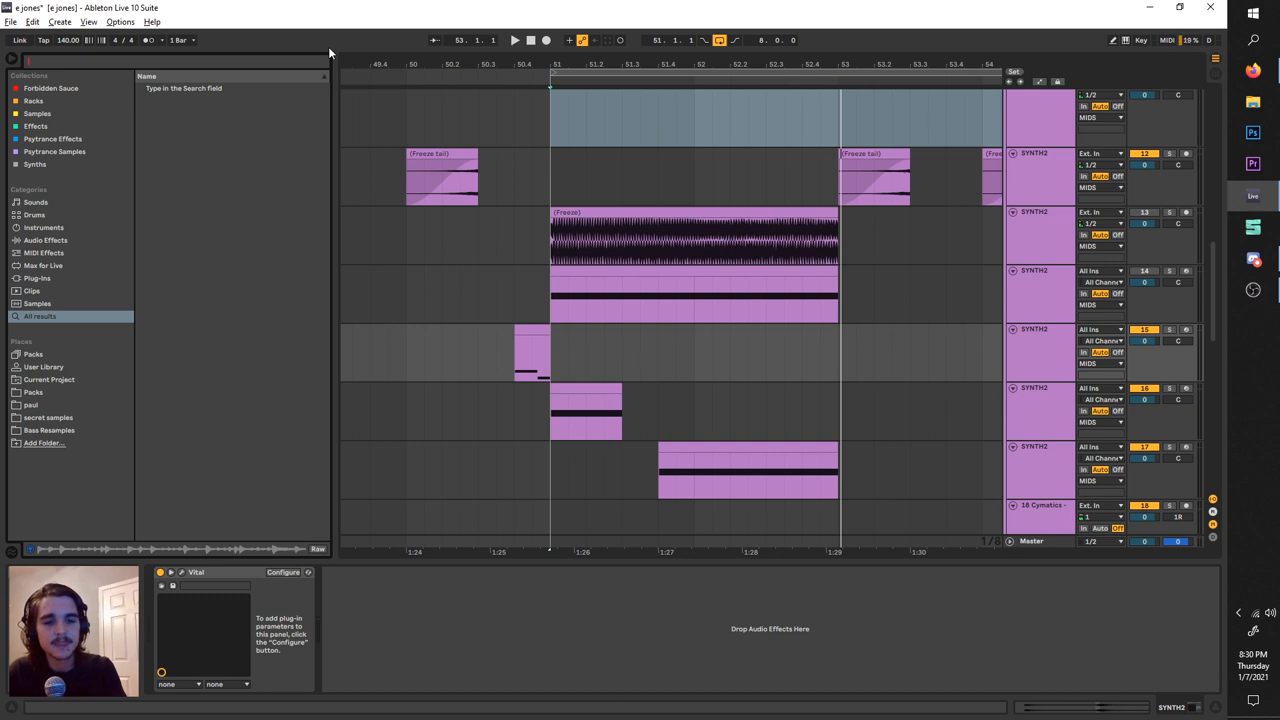
{"action": "mouse_move", "coordinate": [1020, 293]}
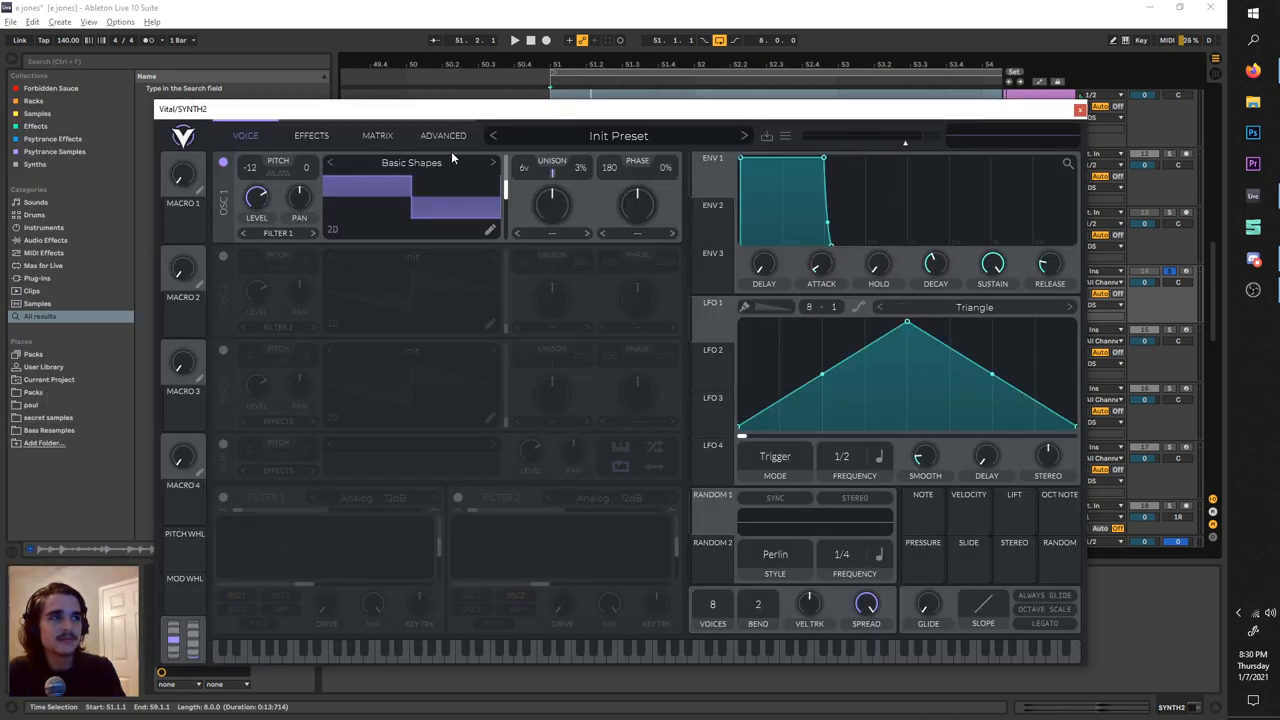
Reinitialize Vital's patch to the default init sound via Initialize Preset
{"action": "left_click", "coordinate": [785, 135]}
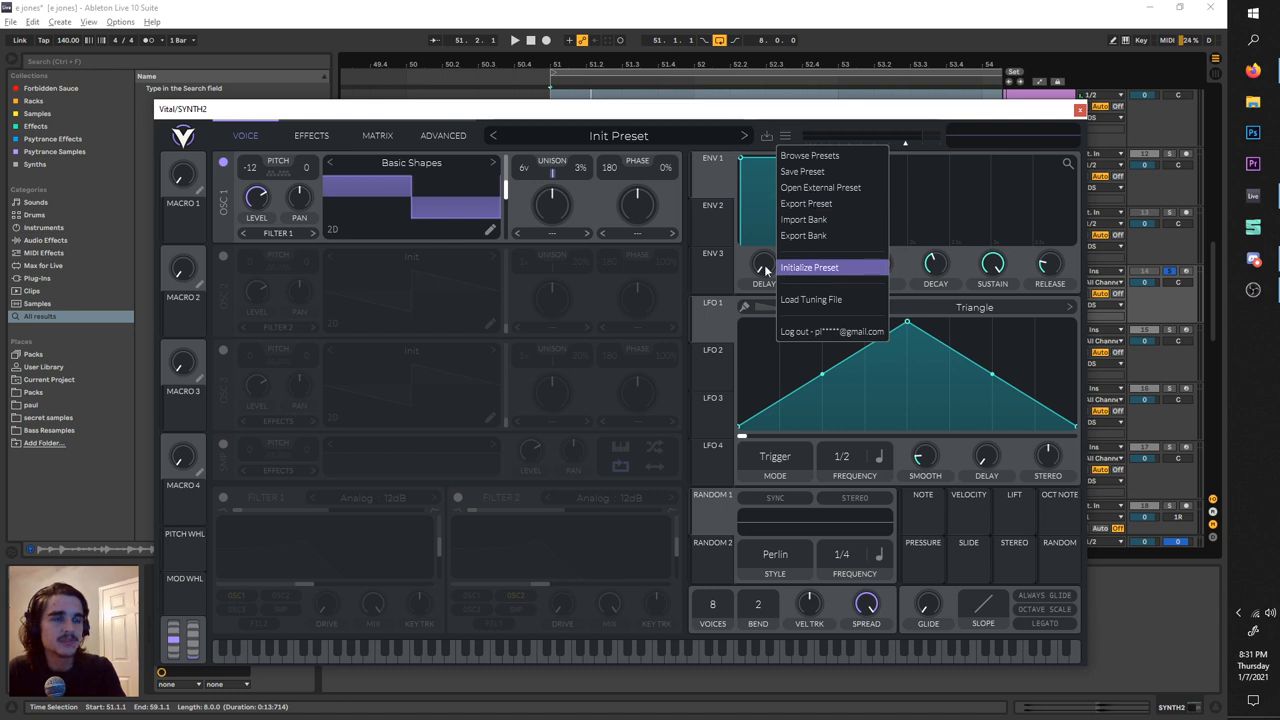
{"action": "left_click", "coordinate": [808, 267]}
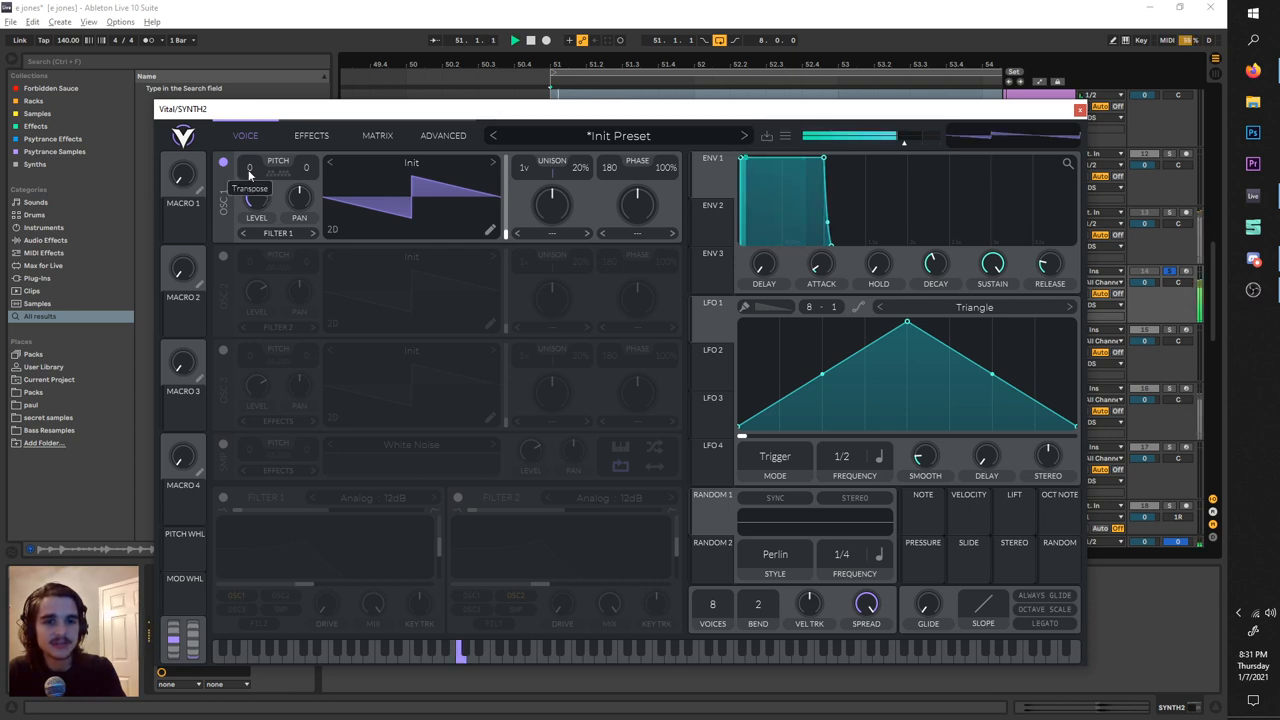
Load the factory Basic Shapes wavetable into Vital's oscillator one for a square wave
{"action": "left_click", "coordinate": [411, 162]}
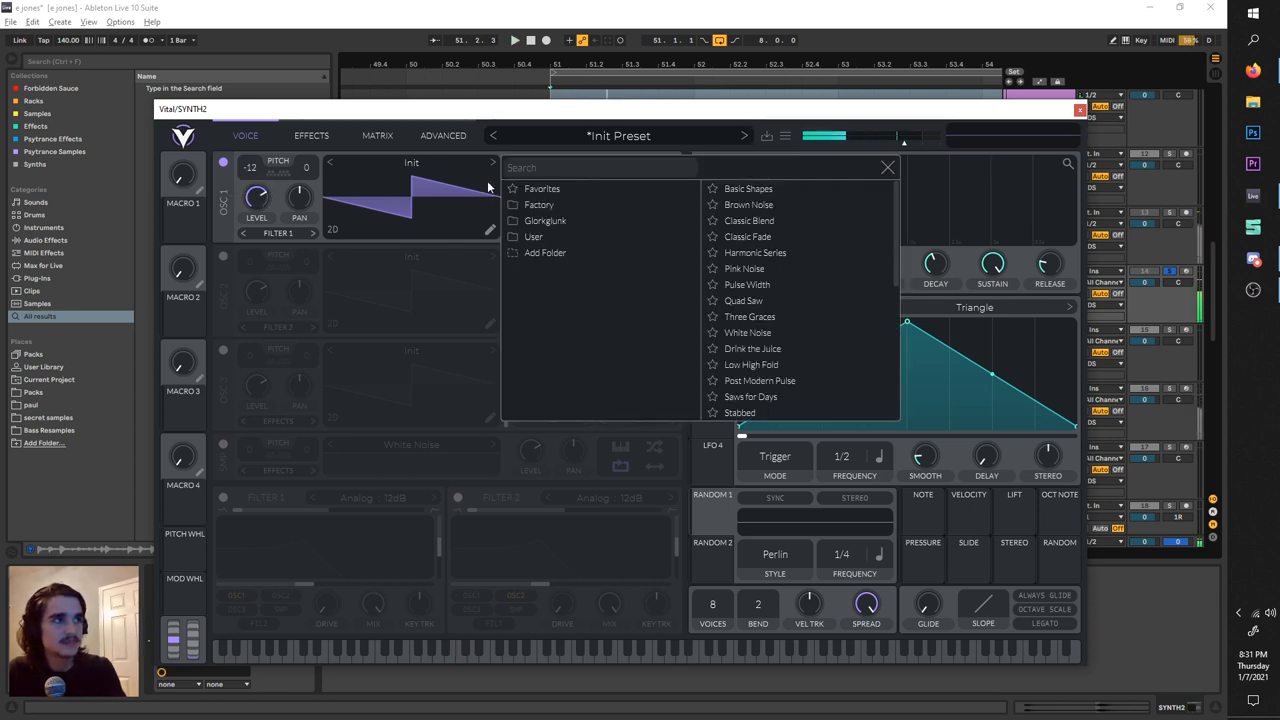
{"action": "left_click", "coordinate": [539, 204]}
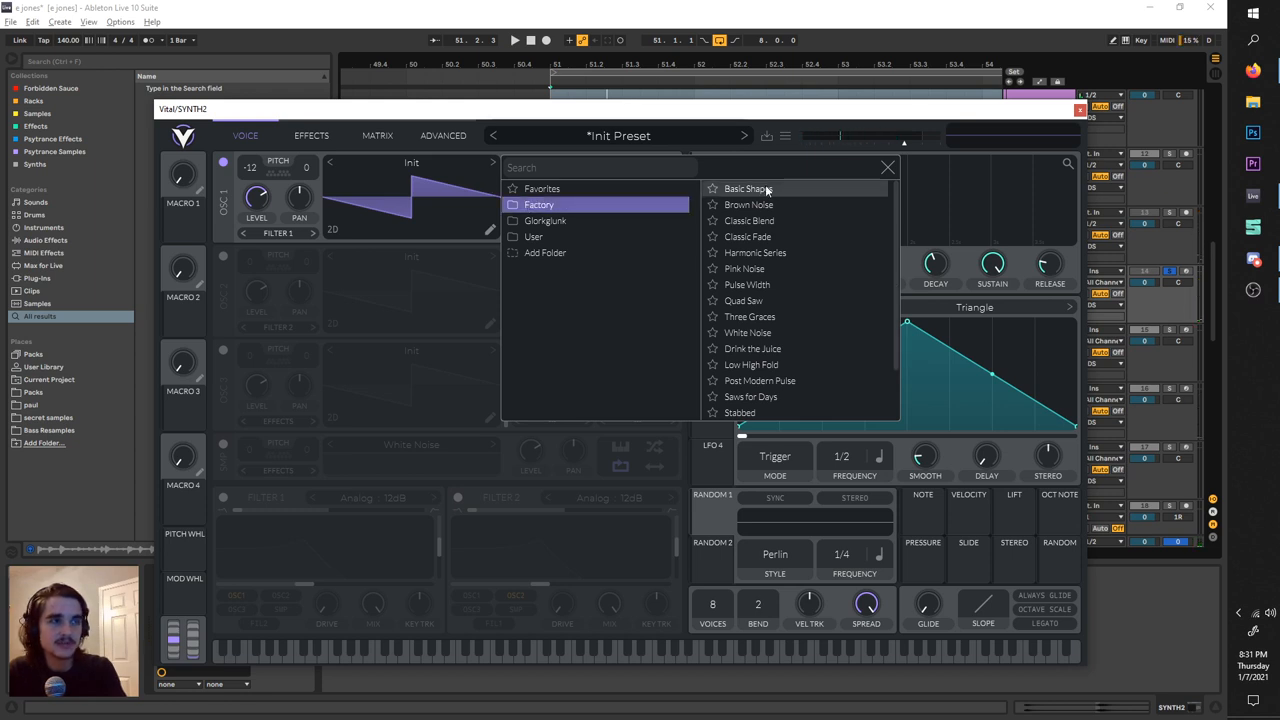
{"action": "left_click", "coordinate": [747, 188]}
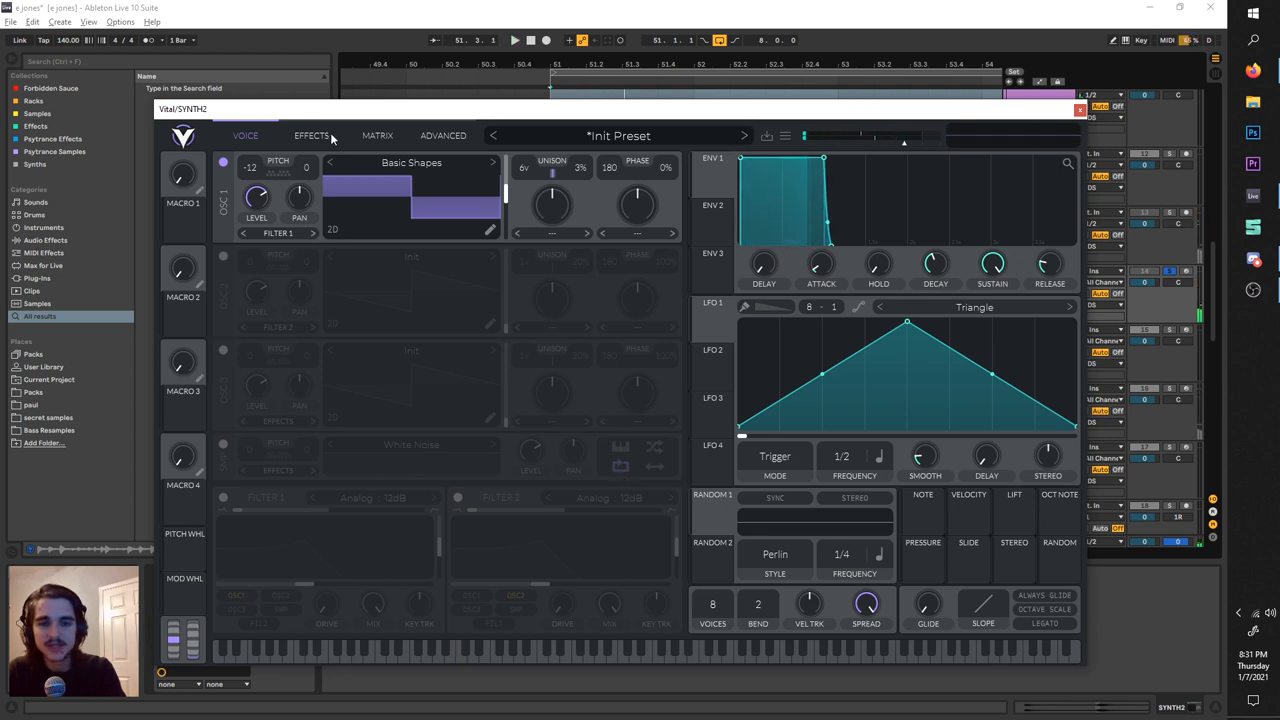
Enable Vital's Compressor, Distortion and Reverb effects on the square-wave patch
{"action": "left_click", "coordinate": [311, 135]}
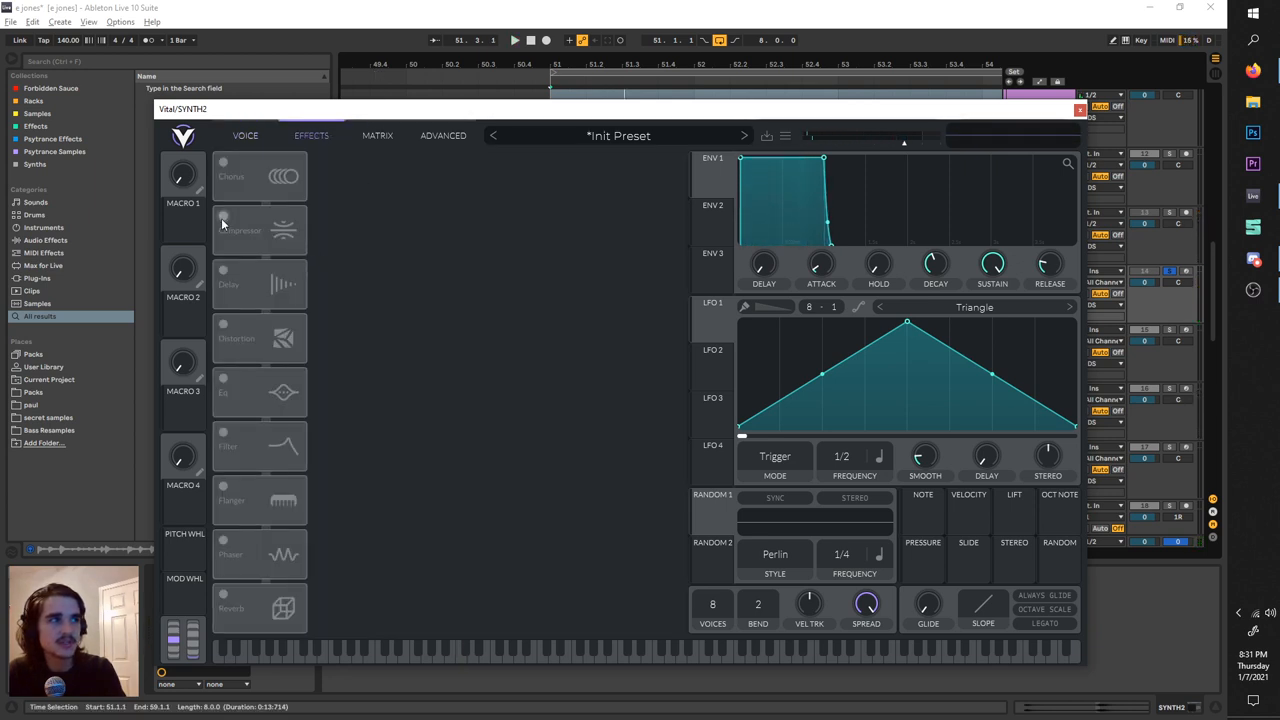
{"action": "left_click", "coordinate": [258, 230]}
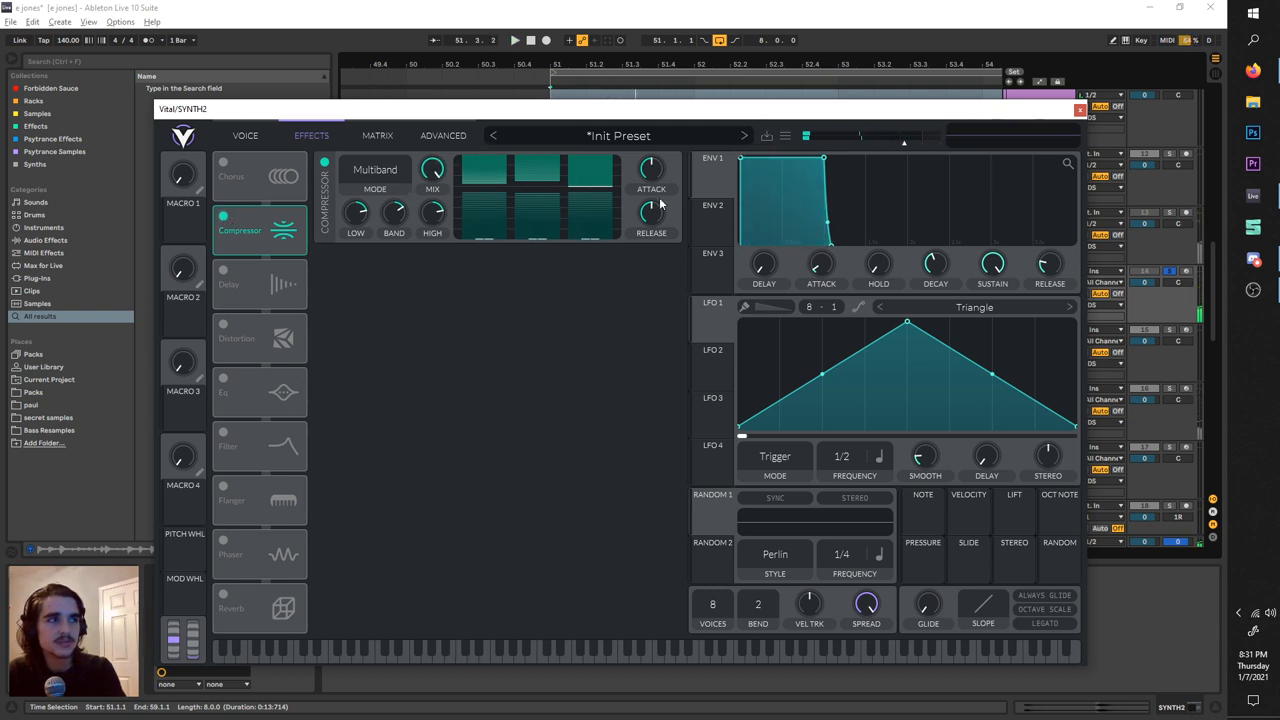
{"action": "left_click", "coordinate": [237, 338]}
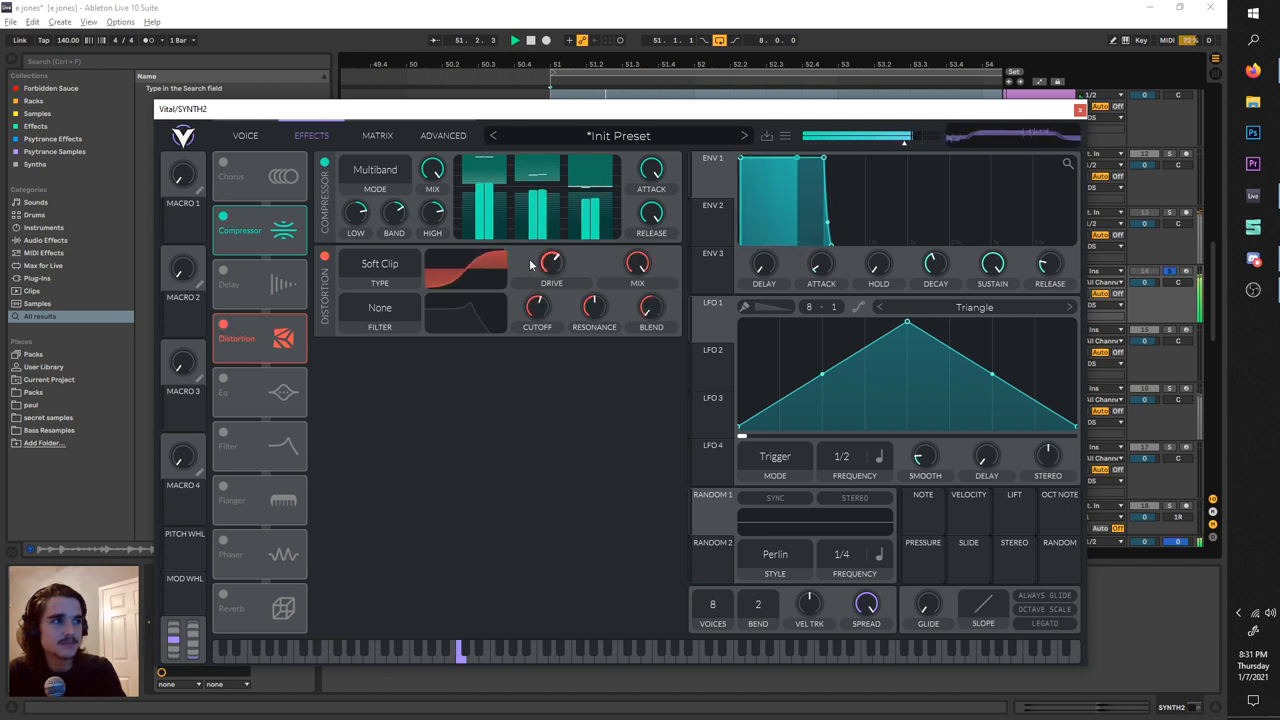
{"action": "left_click", "coordinate": [259, 607]}
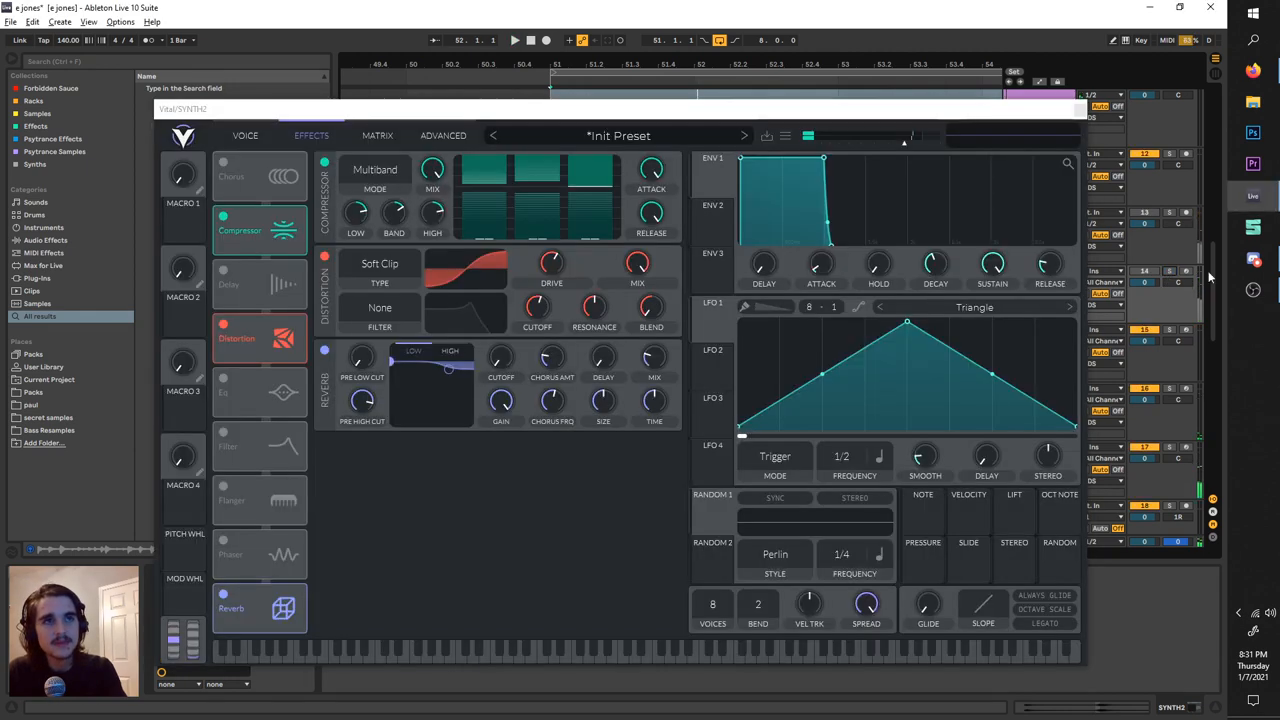
Freeze the SYNTH2 track so its audio can feed Granulator II, Auto Filter and Auto Pan
{"action": "right_click", "coordinate": [1040, 270]}
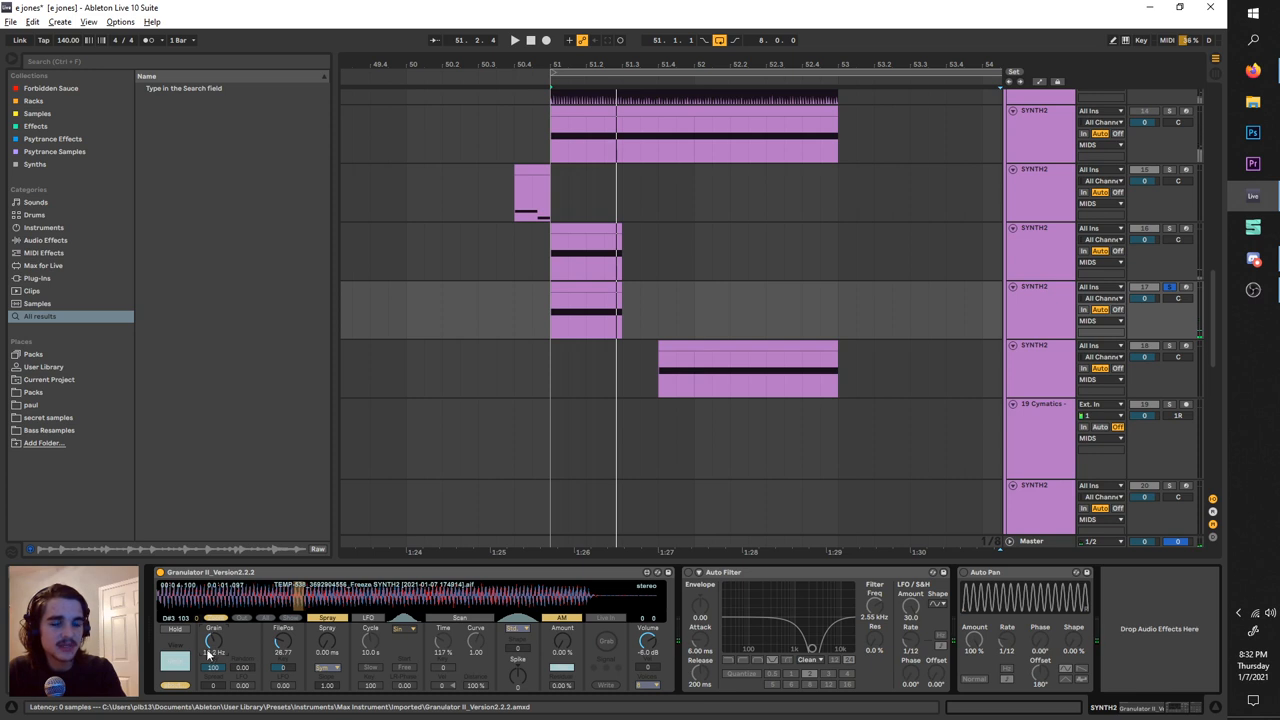
Set Granulator II to Scan mode with grain at 4.65 Hz and time at 25%
{"action": "left_click", "coordinate": [515, 40]}
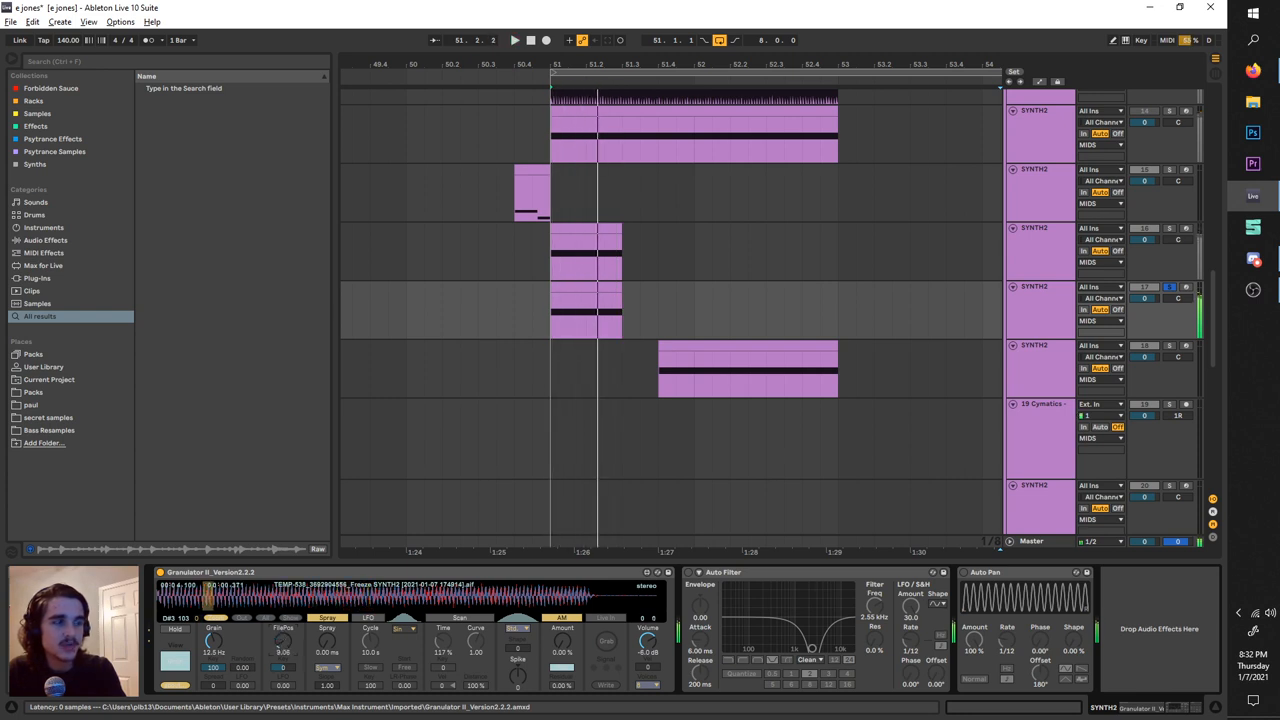
{"action": "left_click", "coordinate": [514, 40]}
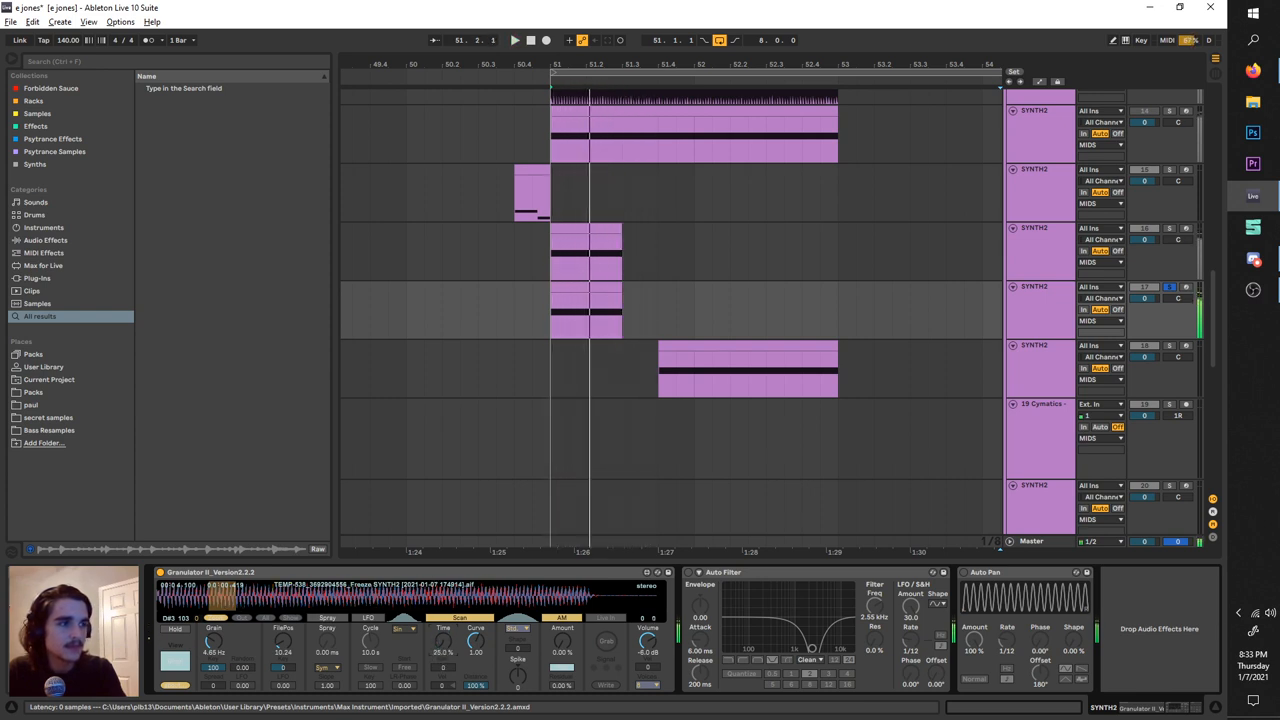
Show Granulator II's Amp Envelope, FM and Filter sections with filters at 20 kHz and 666 Hz
{"action": "left_click", "coordinate": [514, 40]}
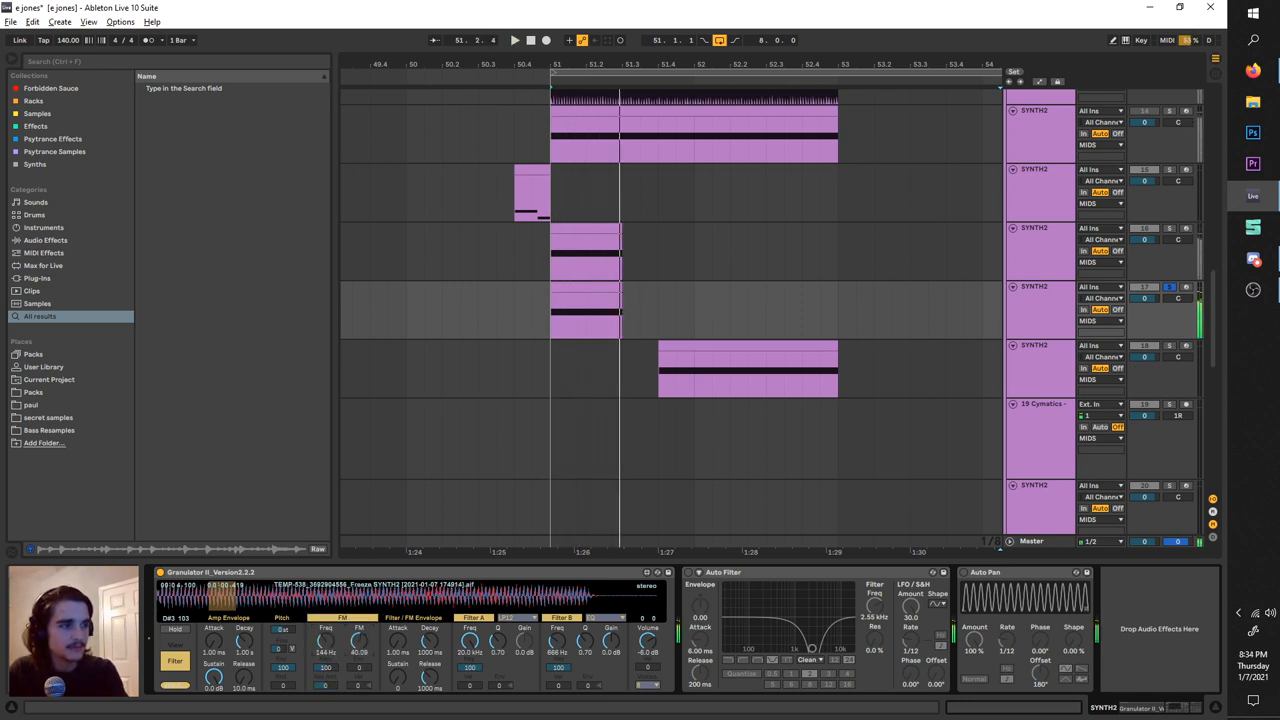
Pitch the new SYNTH2 Granulator II layer to -27 st with Auto Pan and a low-cut EQ Eight after it
{"action": "left_click", "coordinate": [515, 40]}
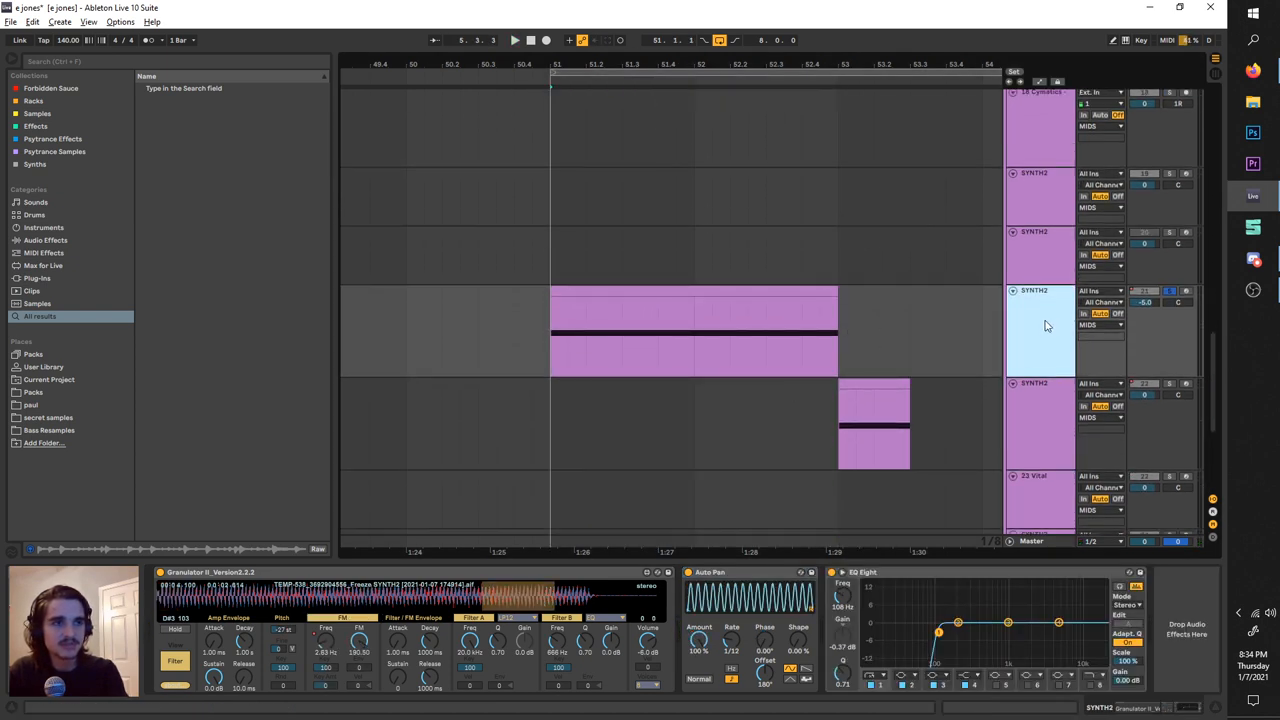
Turn Granulator II's FM Freq knob up to about 380 Hz on the granulated layer
{"action": "left_click", "coordinate": [515, 40]}
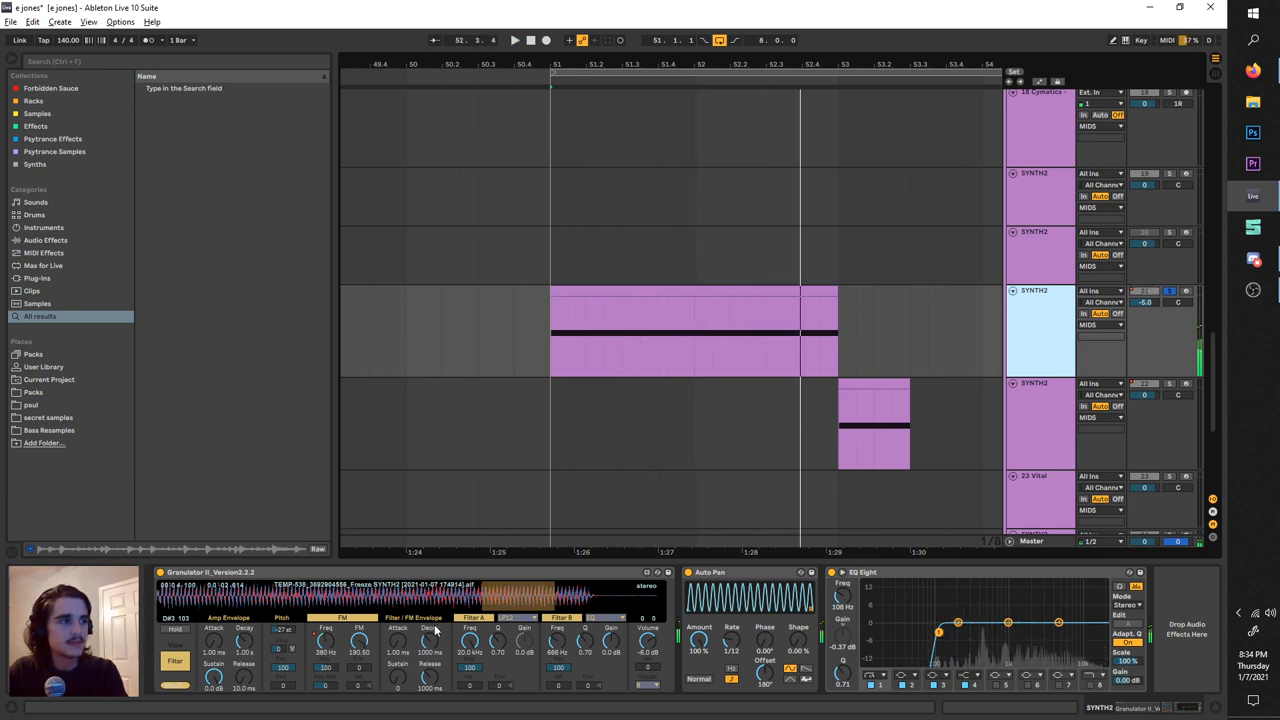
{"action": "left_click", "coordinate": [515, 40]}
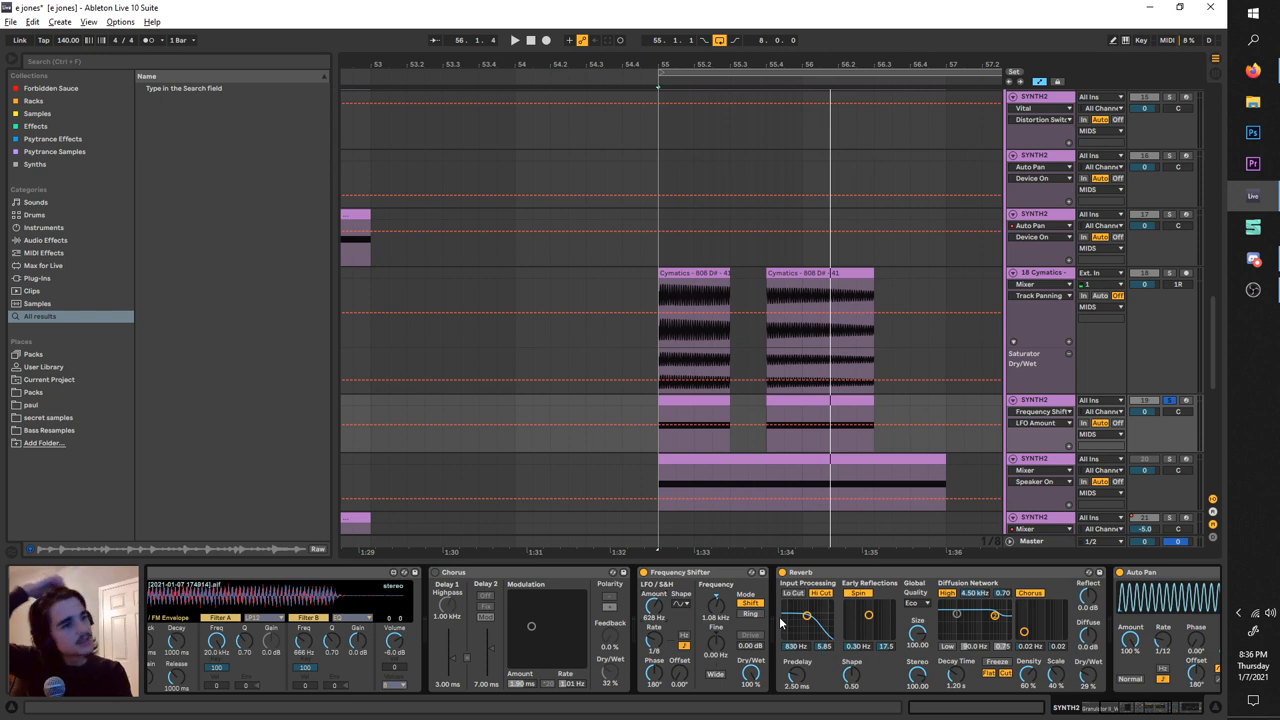
Chain Chorus, Frequency Shifter, Reverb and Auto Pan on SYNTH2 and expose the LFO Amount automation lane
{"action": "left_click", "coordinate": [515, 40]}
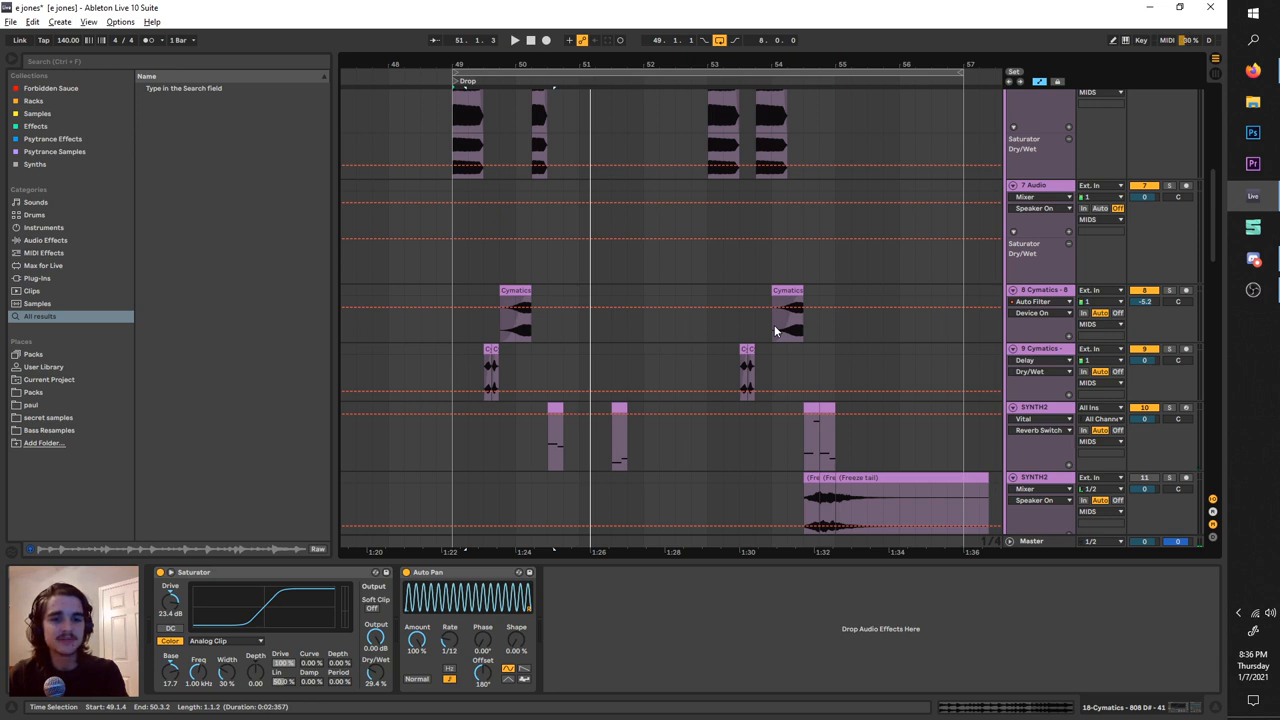
{"action": "mouse_move", "coordinate": [778, 325]}
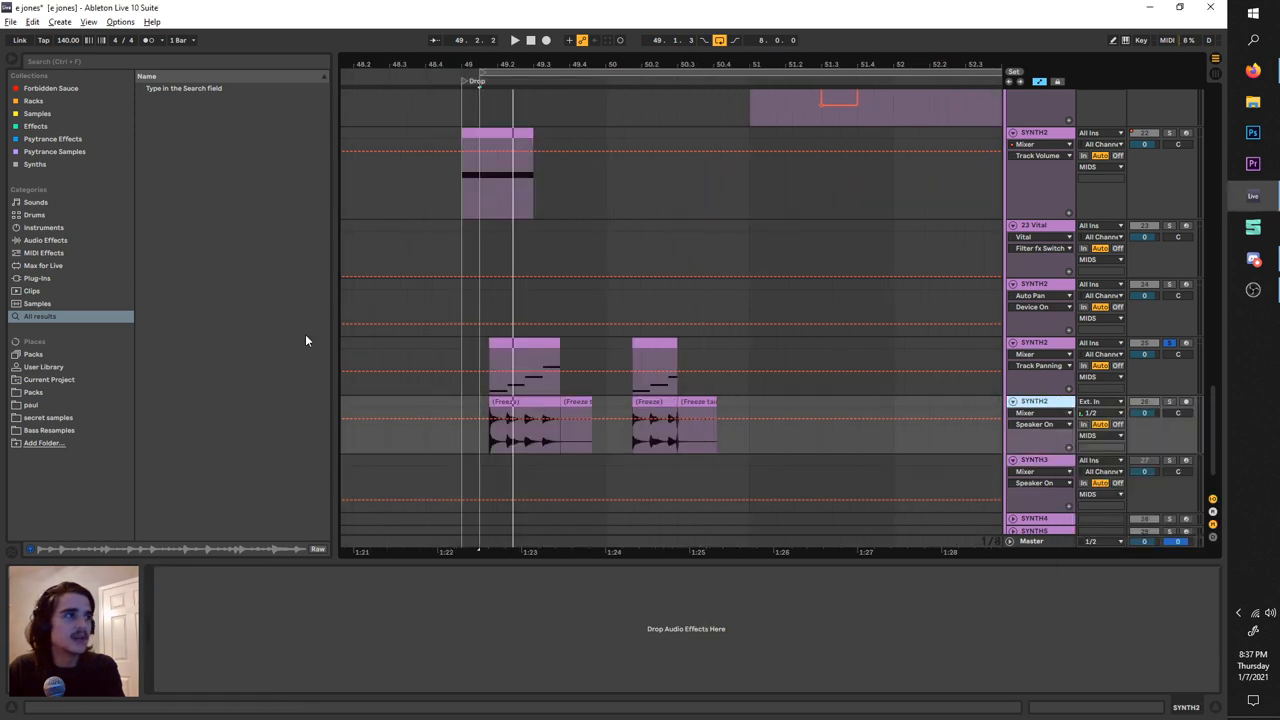
Search the browser for 'granul' to find the Granulator II device
{"action": "type", "text": "grain"}
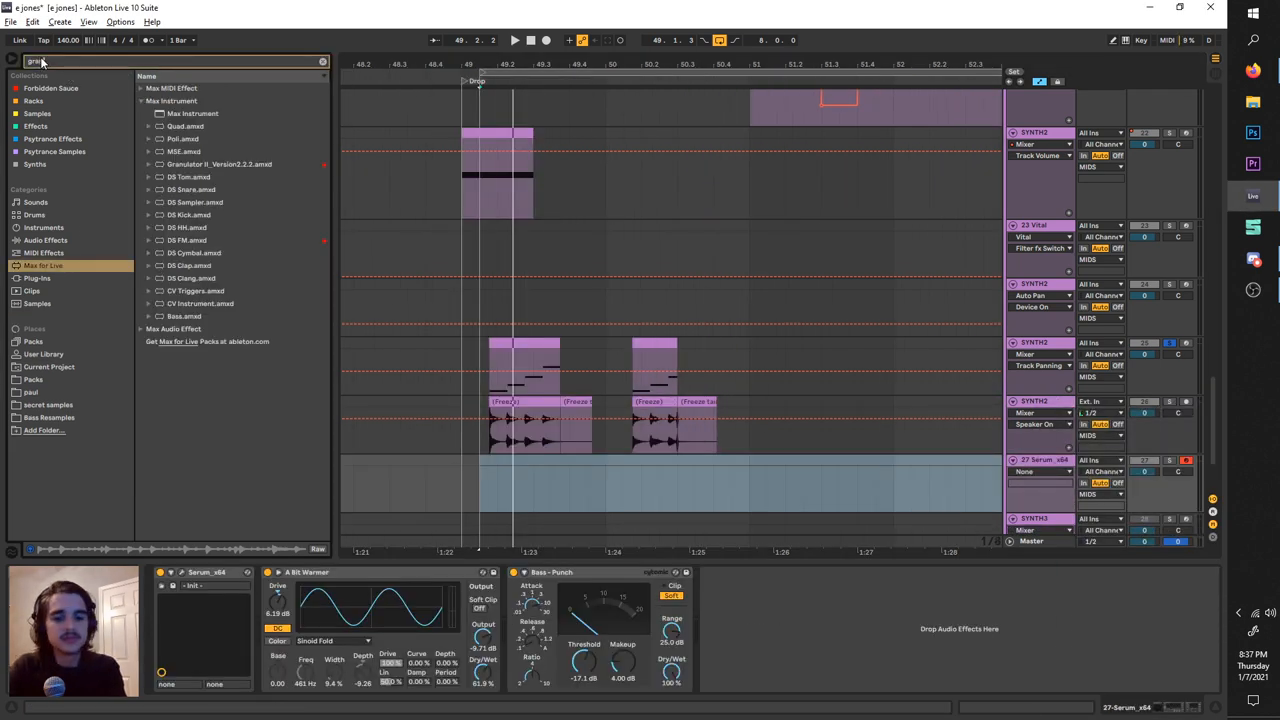
{"action": "type", "text": "granul"}
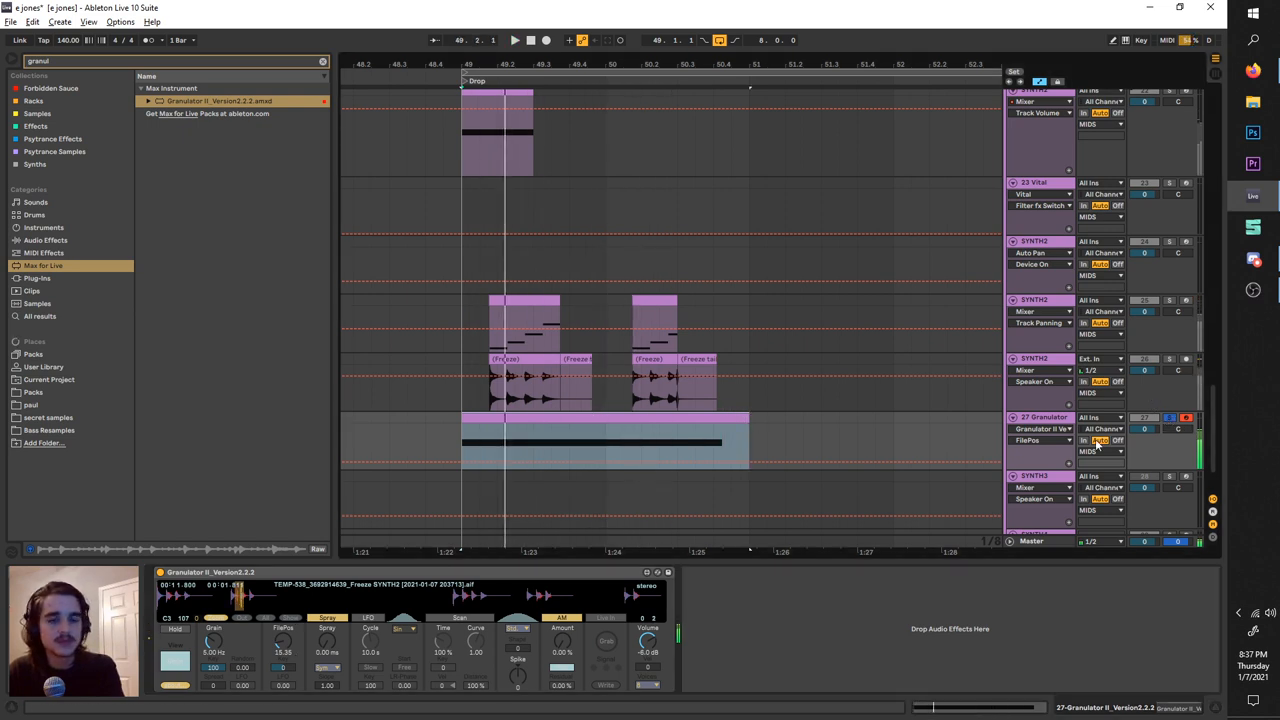
{"action": "left_click", "coordinate": [515, 40]}
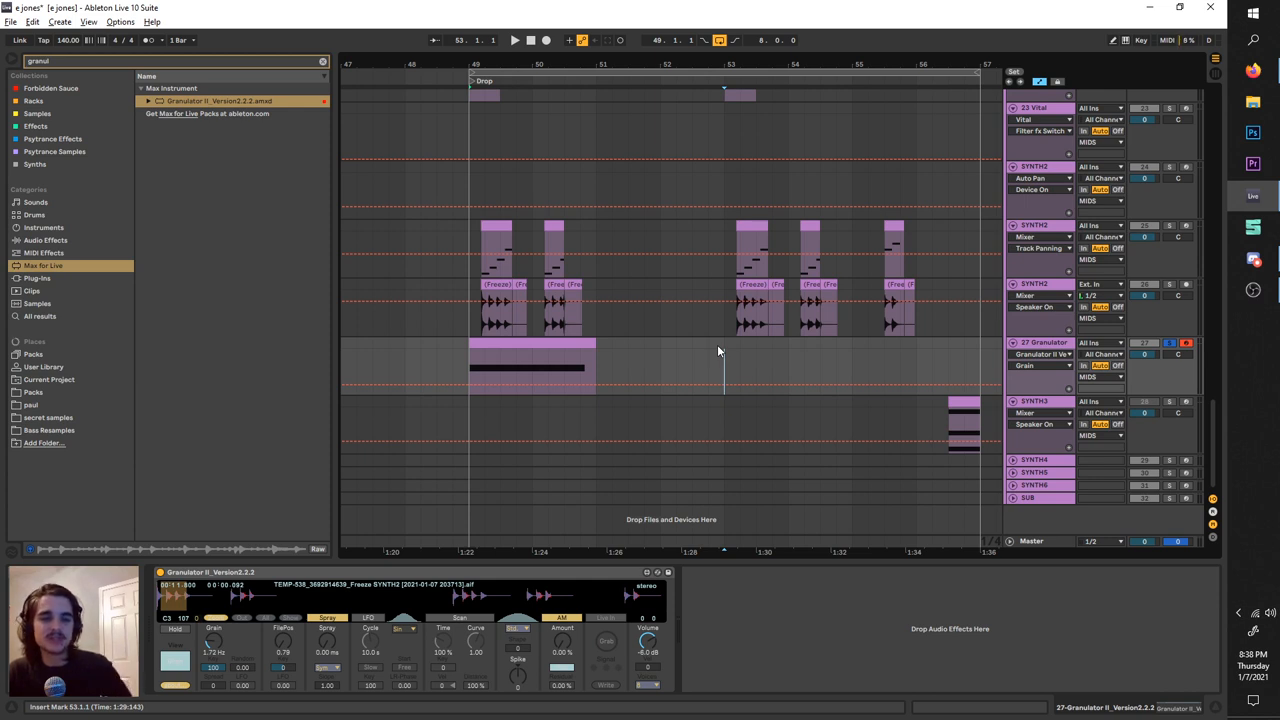
{"action": "mouse_move", "coordinate": [726, 345]}
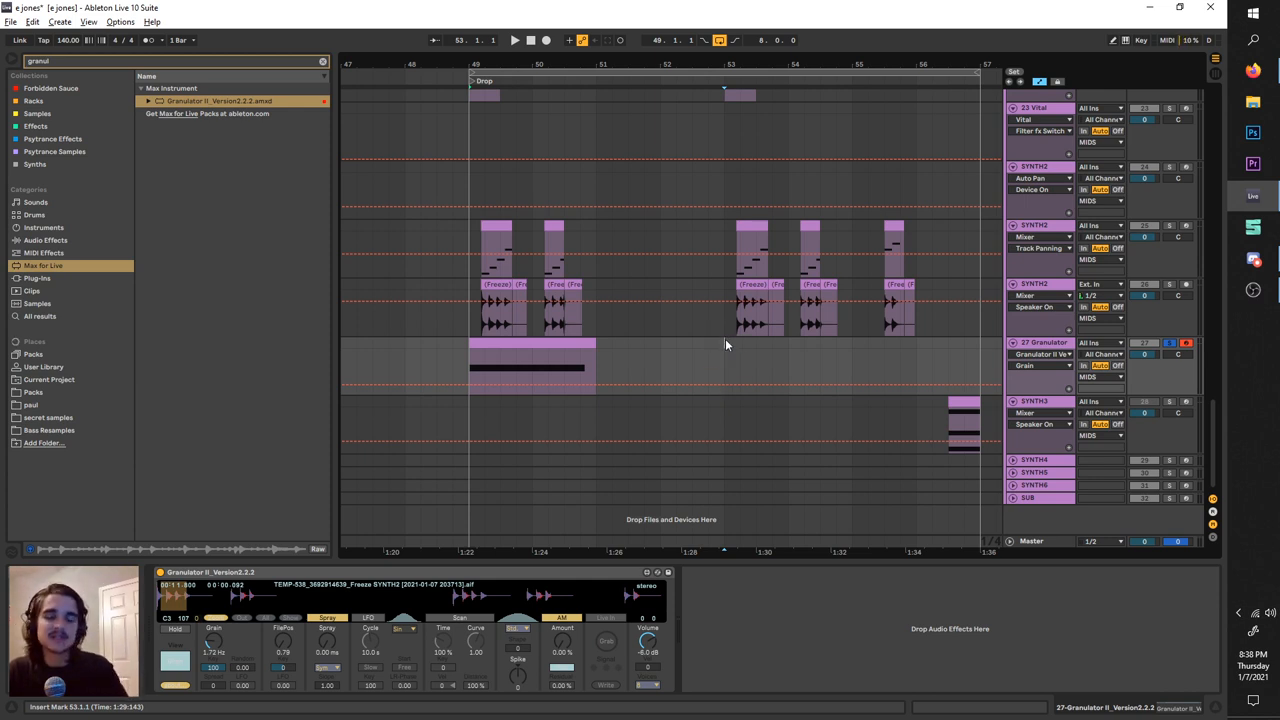